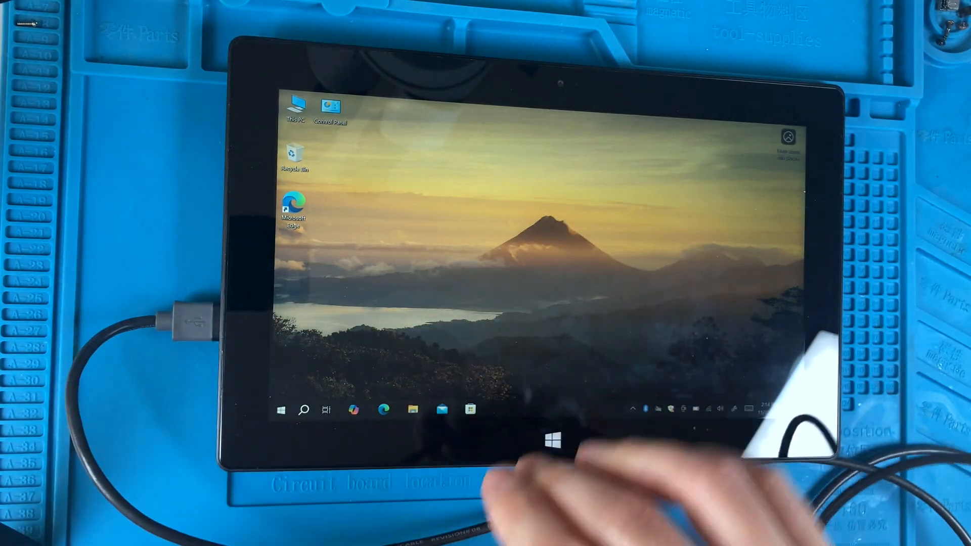
# Open This PC and the RPI-RP2 (E:) drive listing its INDEX and INFO_UF2 files.
pyautogui.click(413, 409)
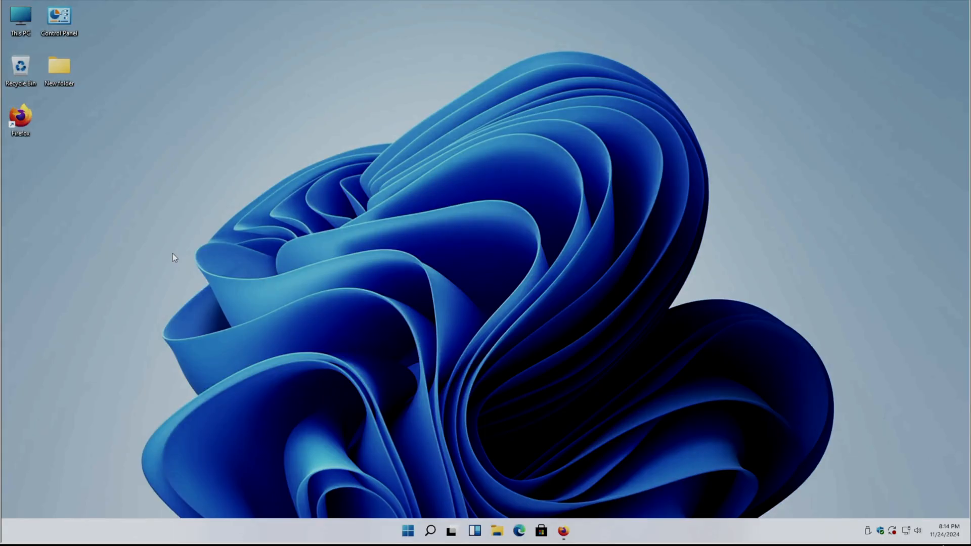
pyautogui.moveTo(155, 194)
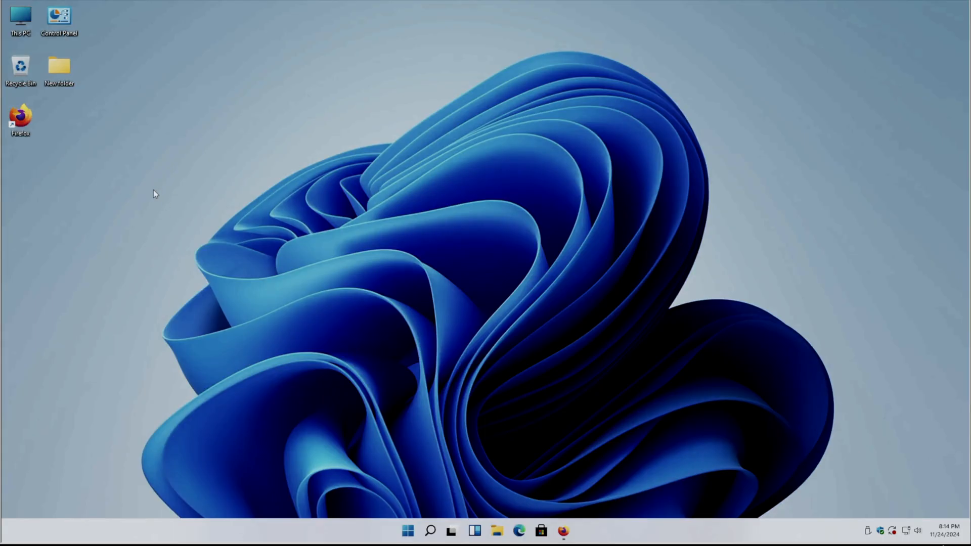
pyautogui.moveTo(130, 175)
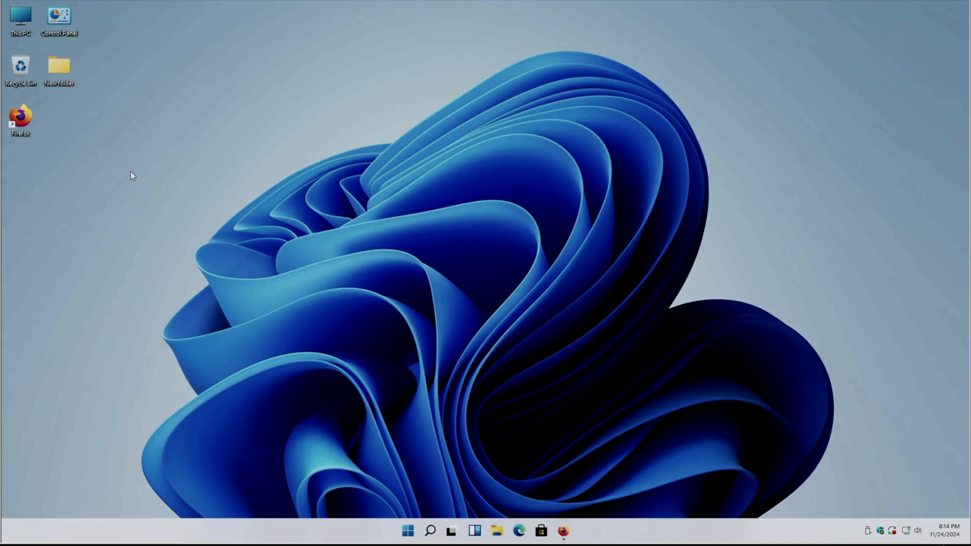
pyautogui.doubleClick(20, 20)
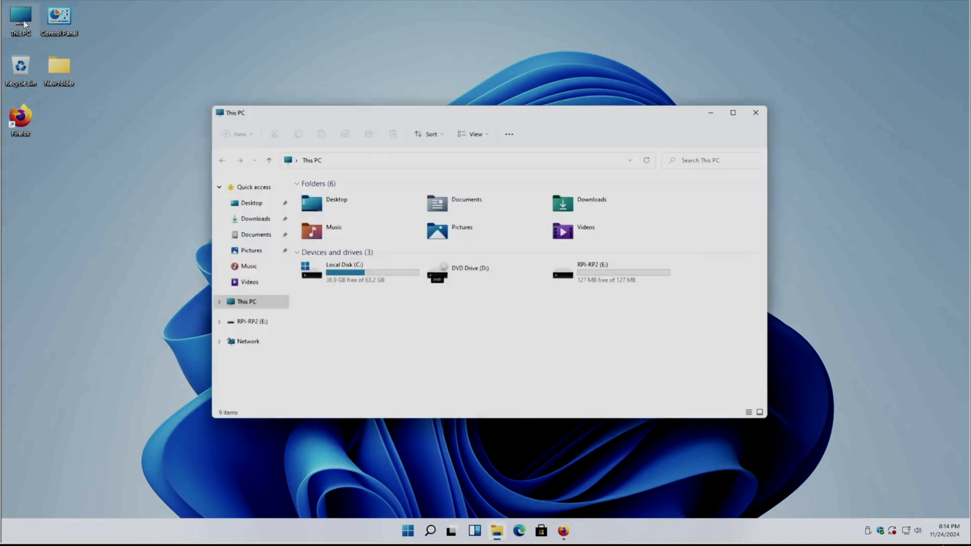
pyautogui.click(610, 272)
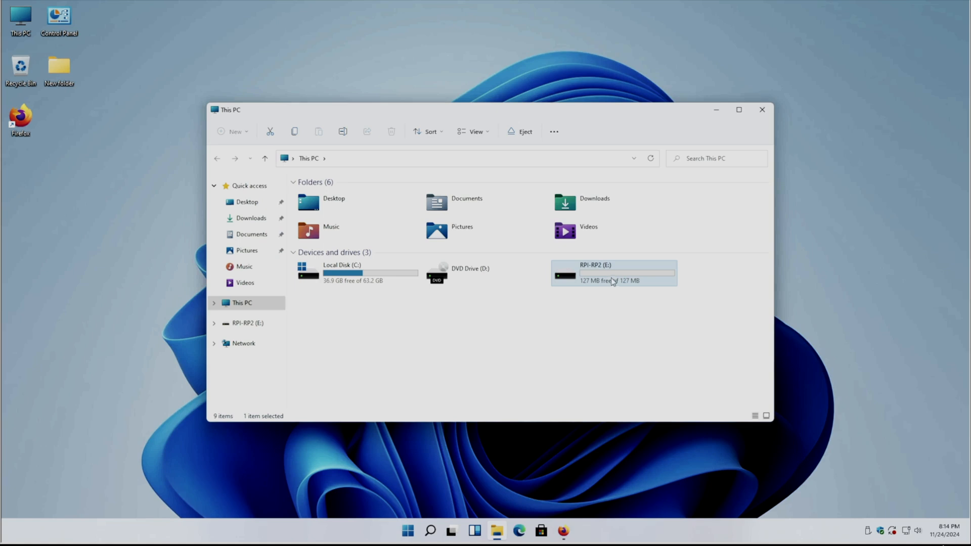
pyautogui.moveTo(612, 279)
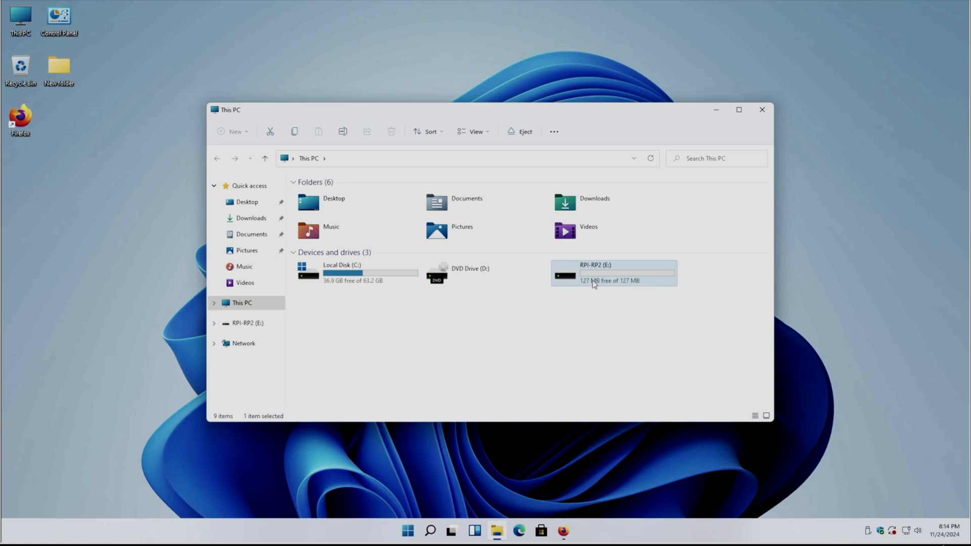
pyautogui.moveTo(603, 282)
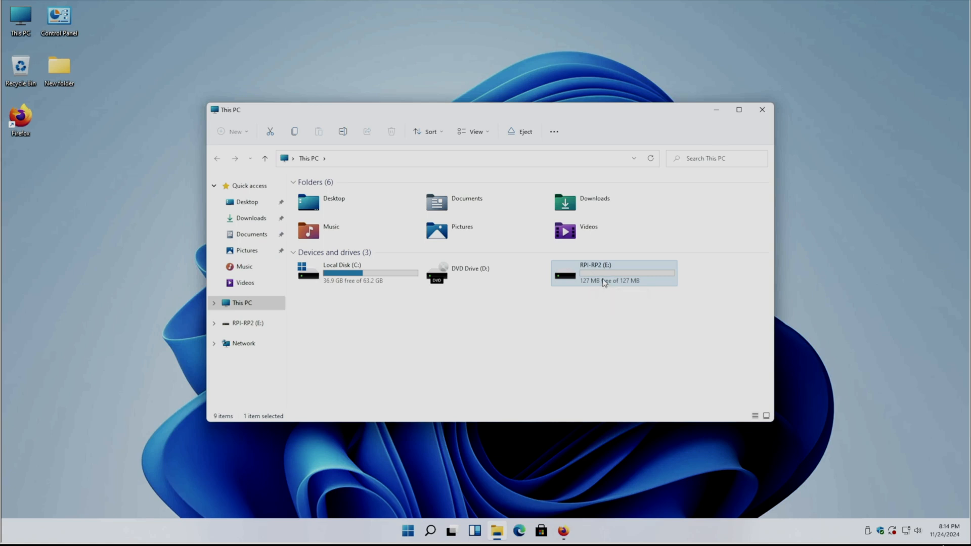
pyautogui.doubleClick(613, 272)
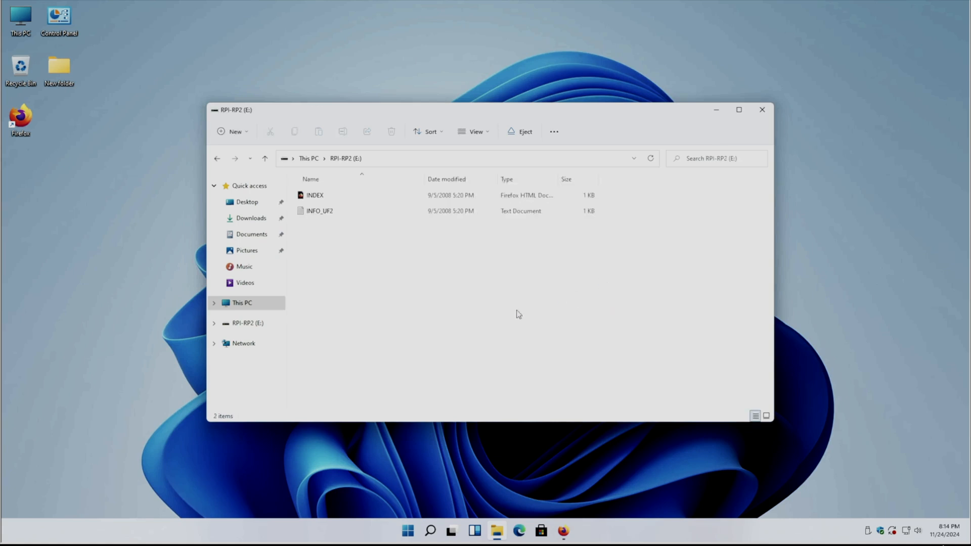
pyautogui.moveTo(360, 247)
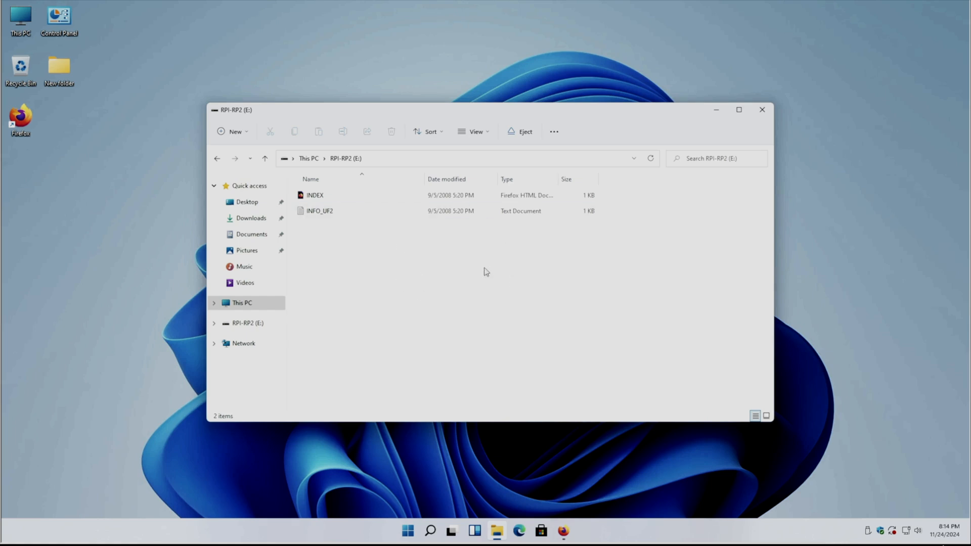
pyautogui.moveTo(391, 301)
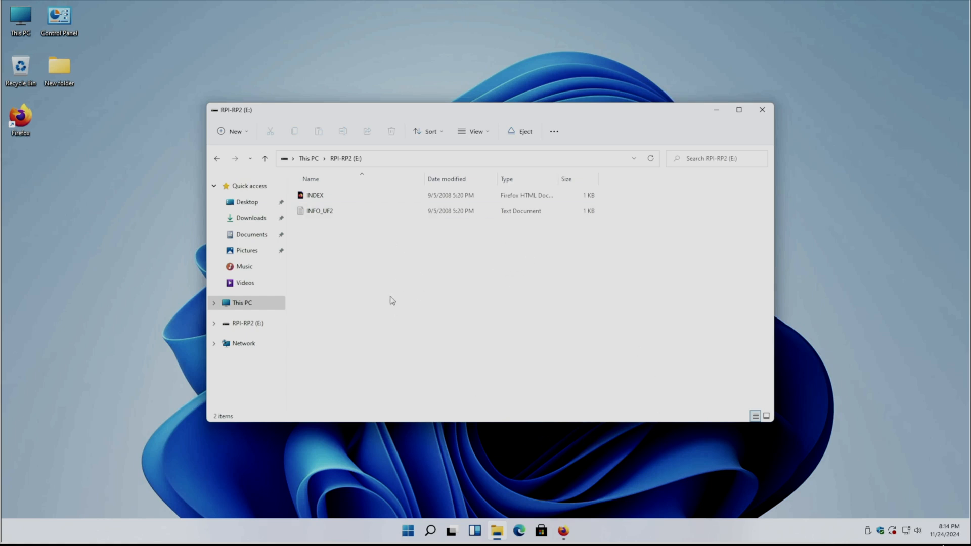
pyautogui.moveTo(413, 302)
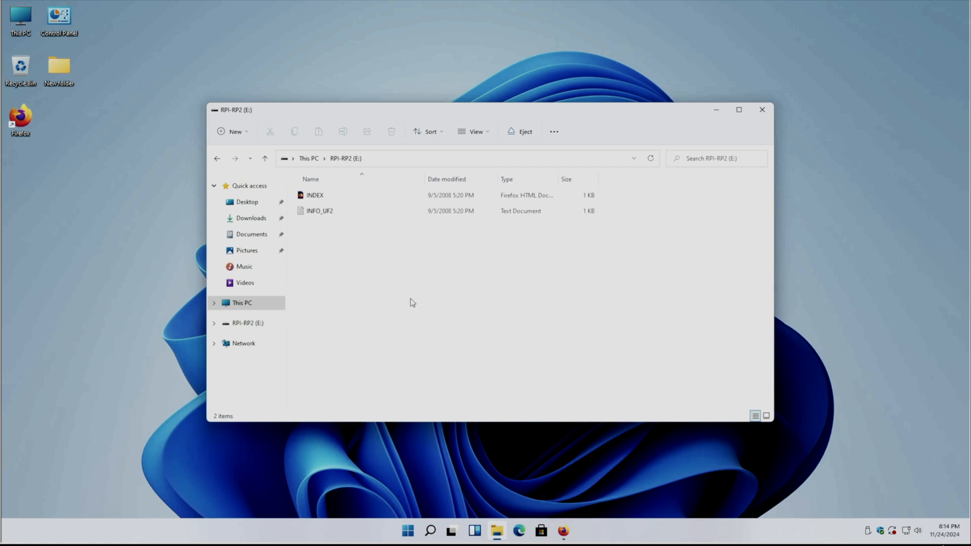
pyautogui.moveTo(564, 530)
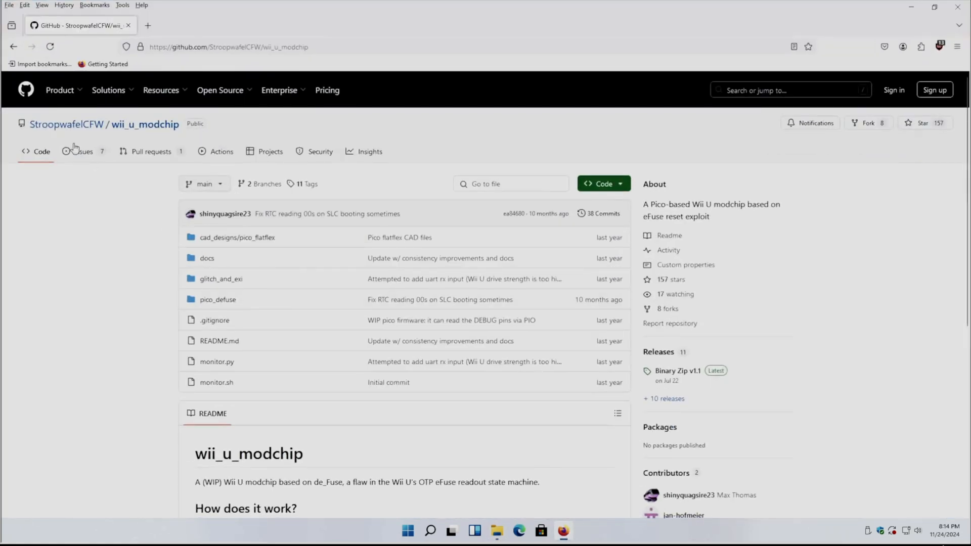
# Go to the Binary Zip v1.1 release page of the wii_u_modchip repository.
pyautogui.click(247, 46)
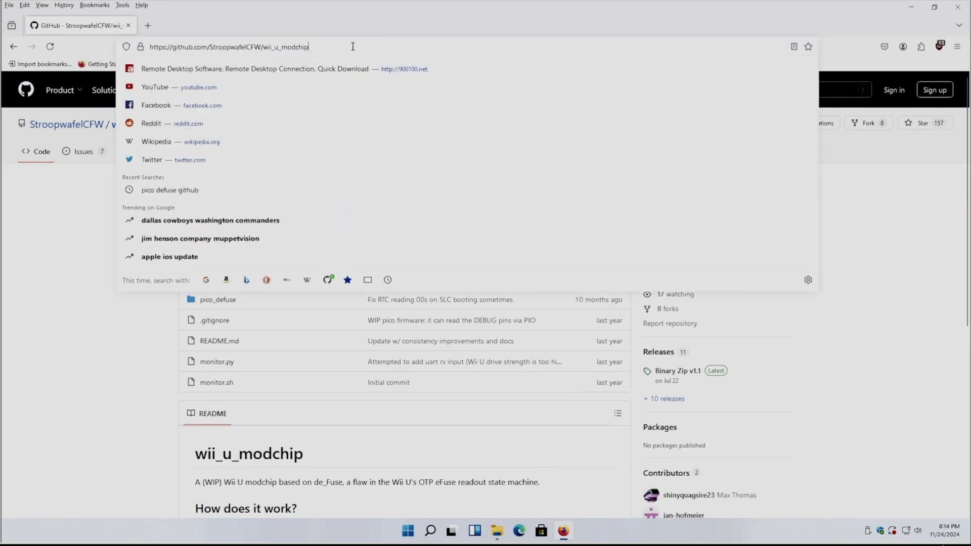
pyautogui.doubleClick(286, 47)
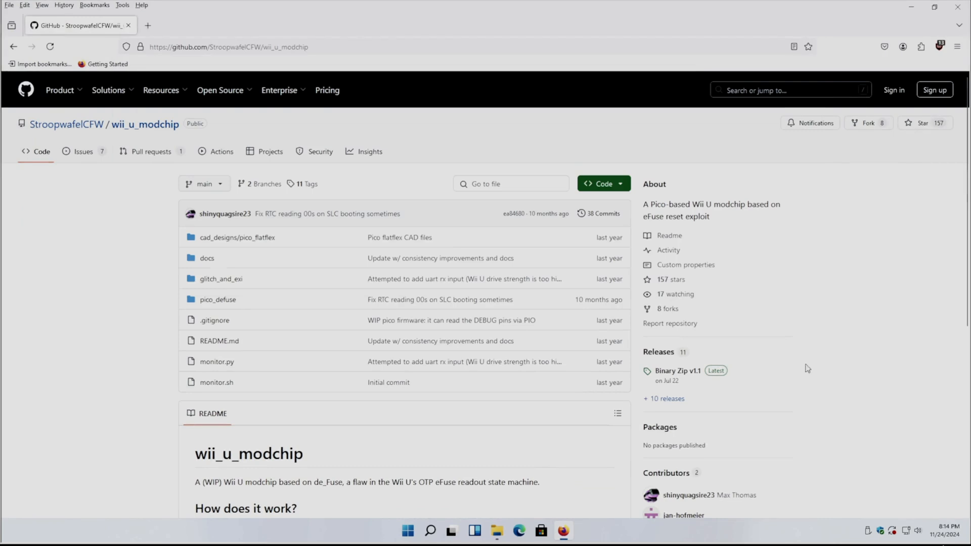
pyautogui.moveTo(116, 142)
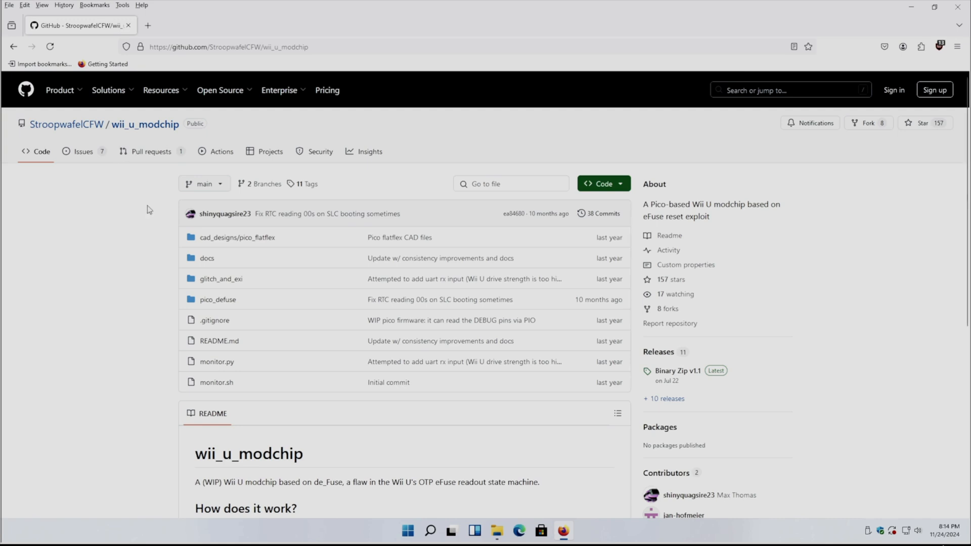
pyautogui.moveTo(664, 398)
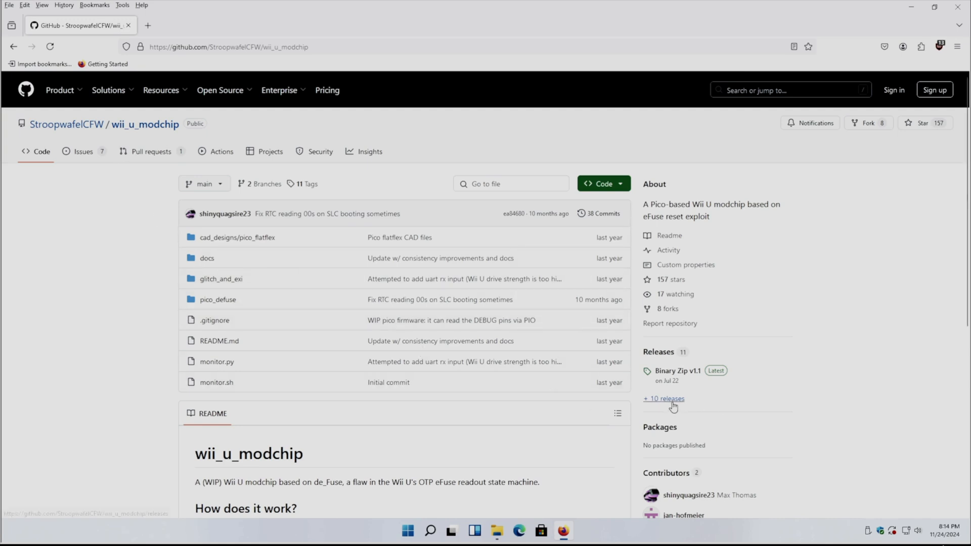
pyautogui.moveTo(678, 370)
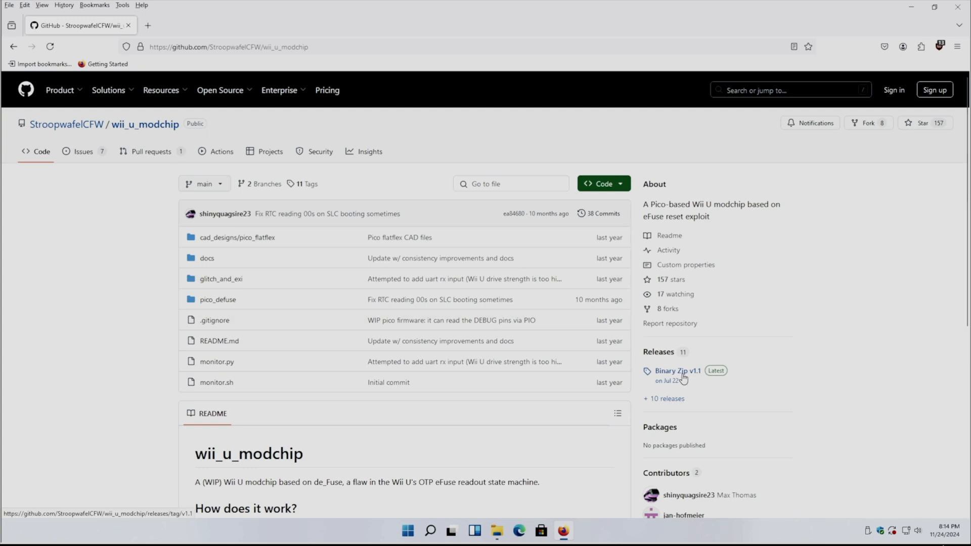
pyautogui.moveTo(692, 379)
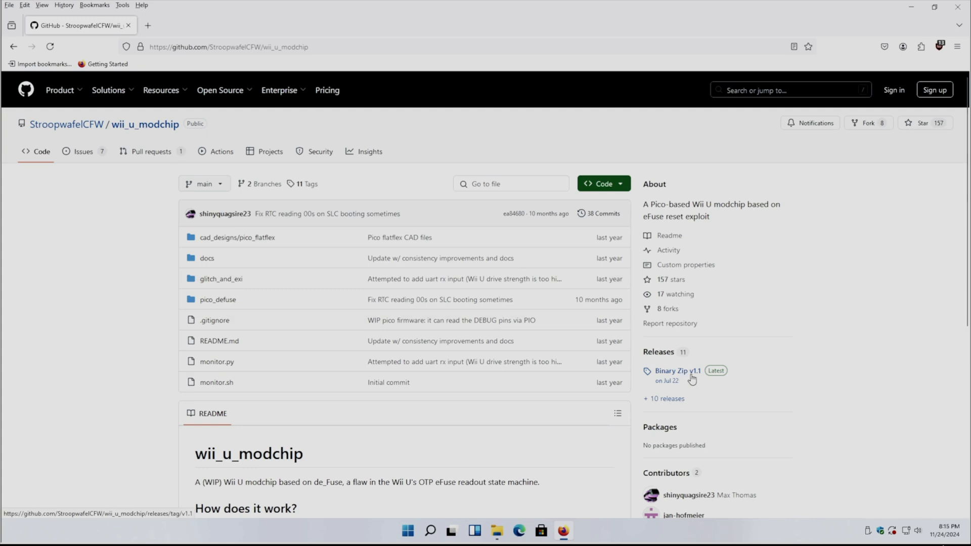
pyautogui.click(676, 371)
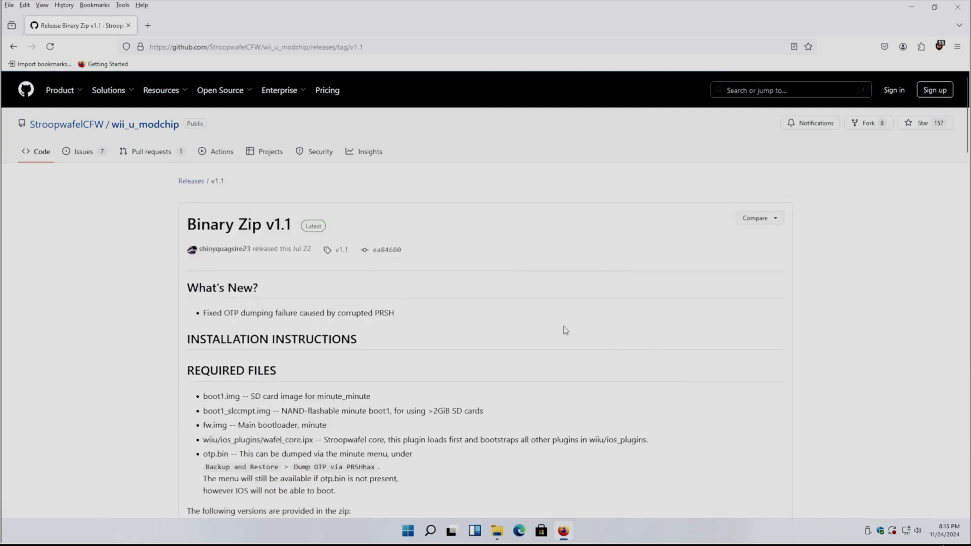
# Download the de_Fuse_v1.1.zip asset from the release's Assets list.
pyautogui.scroll(-3)
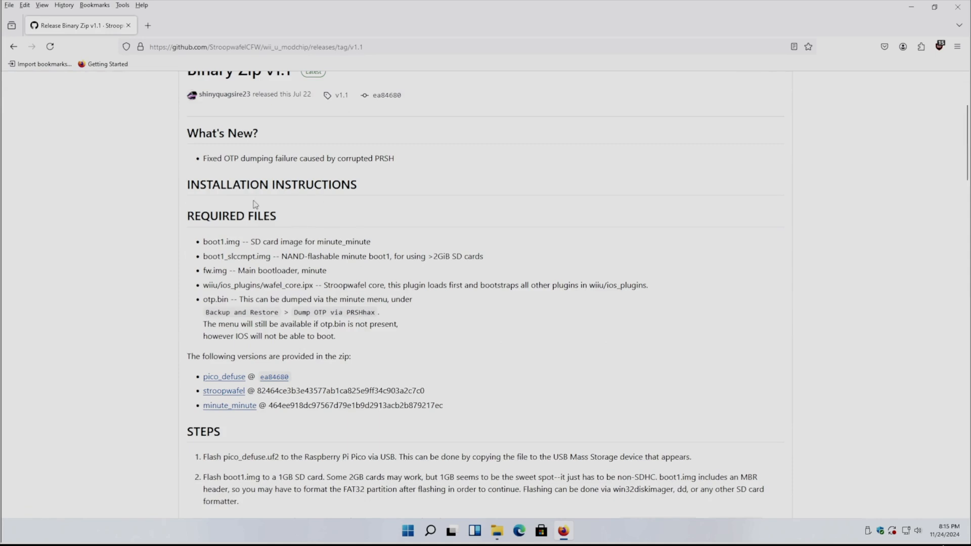
pyautogui.scroll(-3)
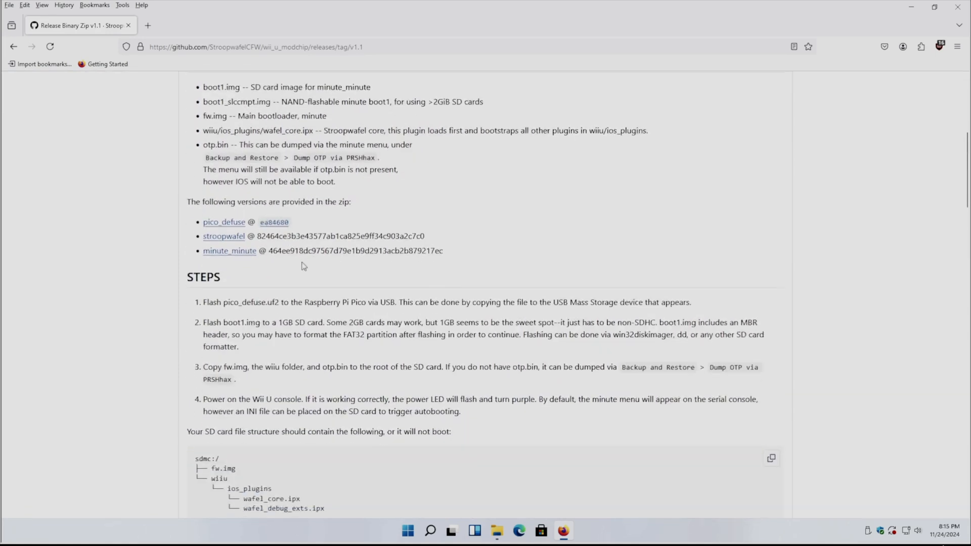
pyautogui.scroll(-3)
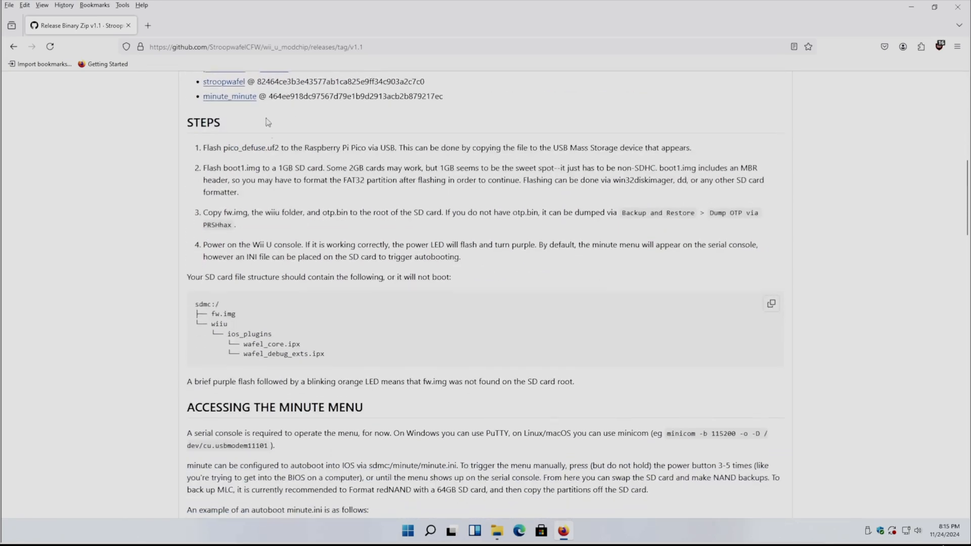
pyautogui.moveTo(242, 409)
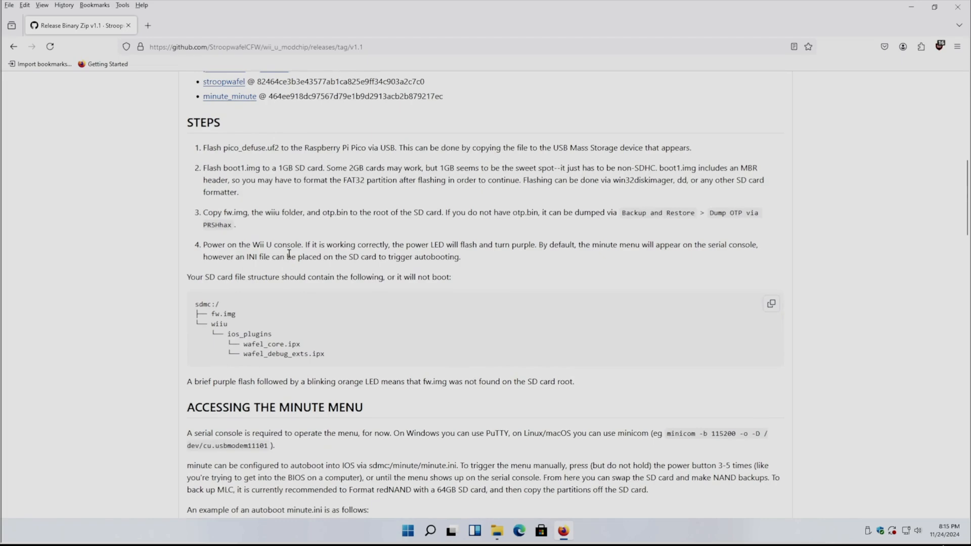
pyautogui.scroll(-3)
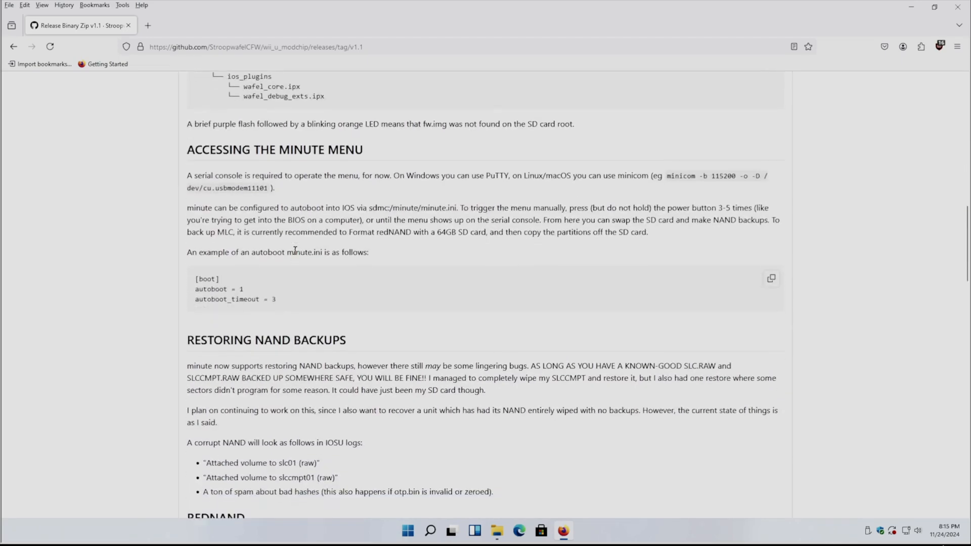
pyautogui.scroll(-3)
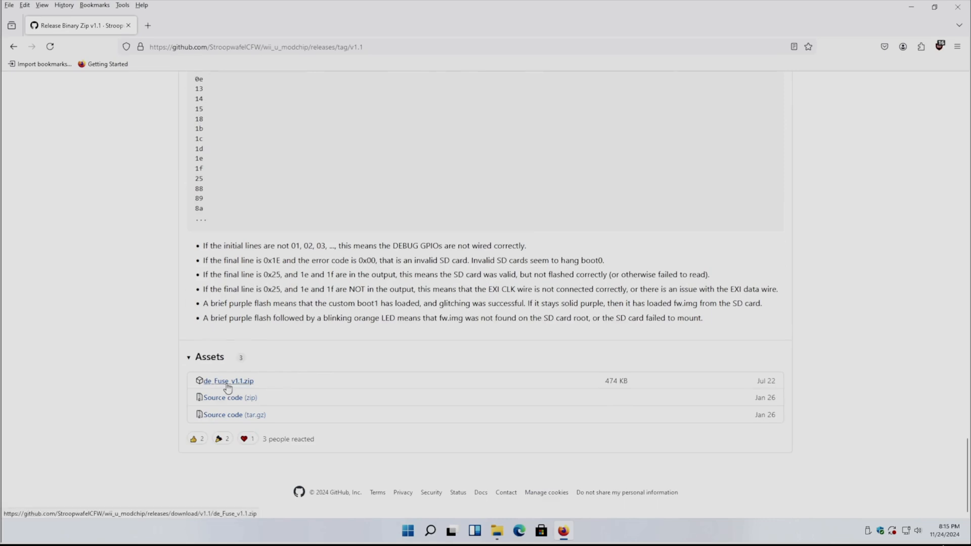
pyautogui.click(228, 382)
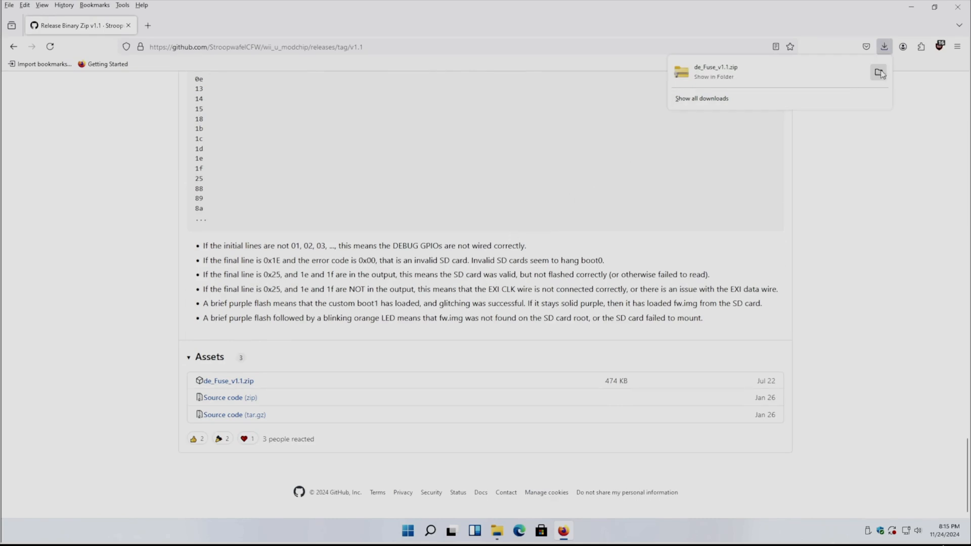
# Extract de_Fuse_v1.1.zip into its suggested folder and select pico_defuse.uf2 inside it.
pyautogui.click(879, 73)
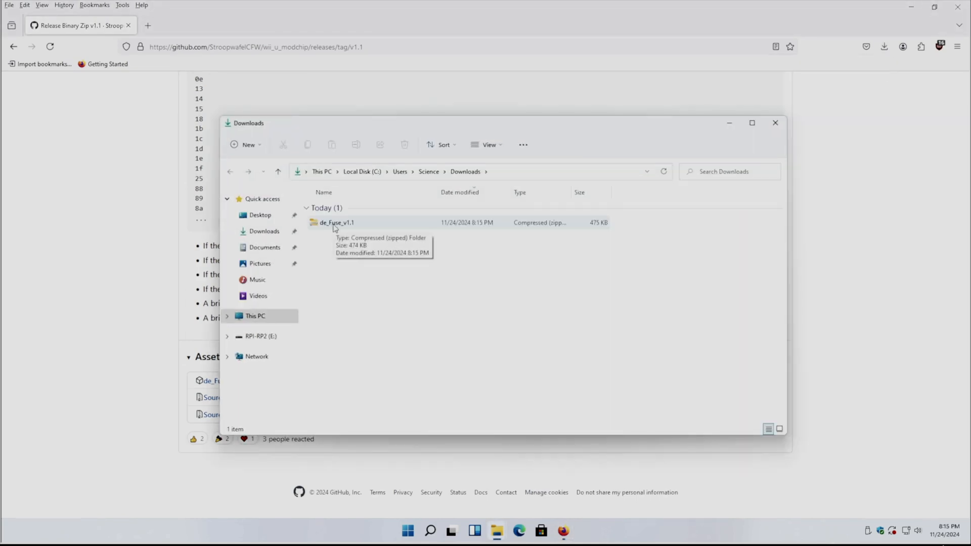
pyautogui.rightClick(334, 223)
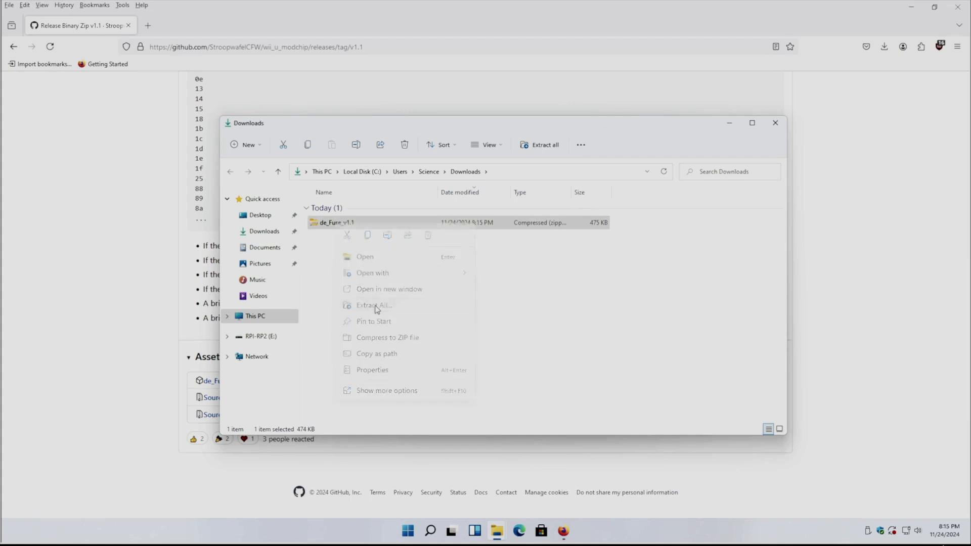
pyautogui.click(373, 304)
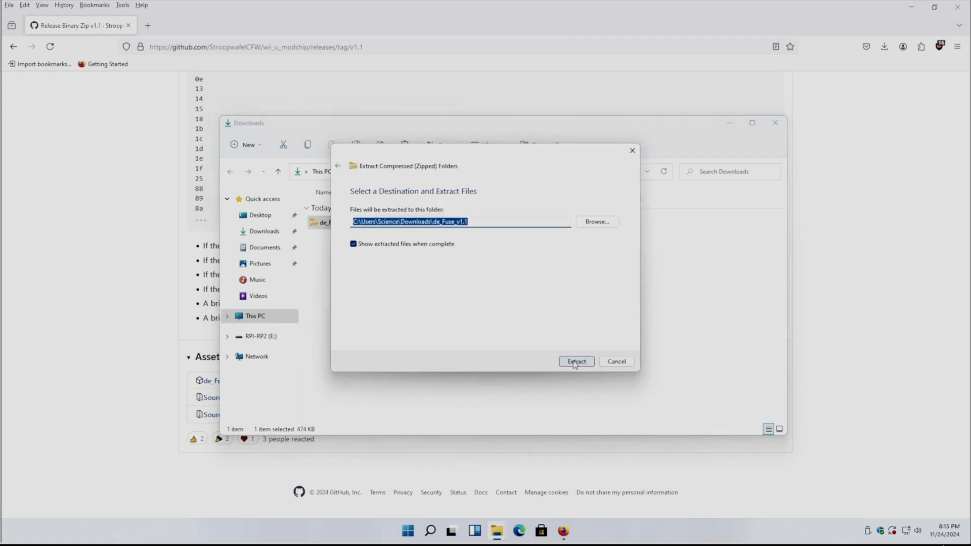
pyautogui.click(575, 361)
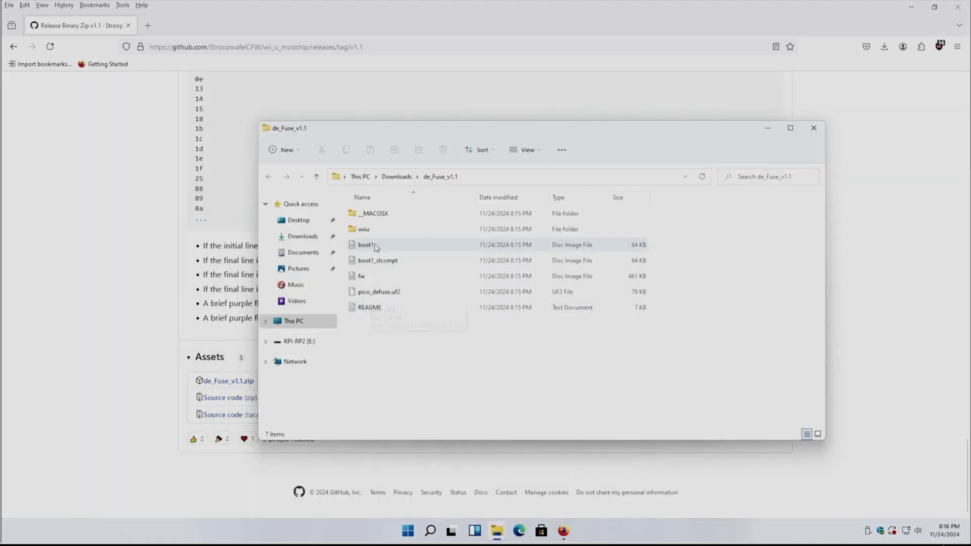
pyautogui.moveTo(378, 291)
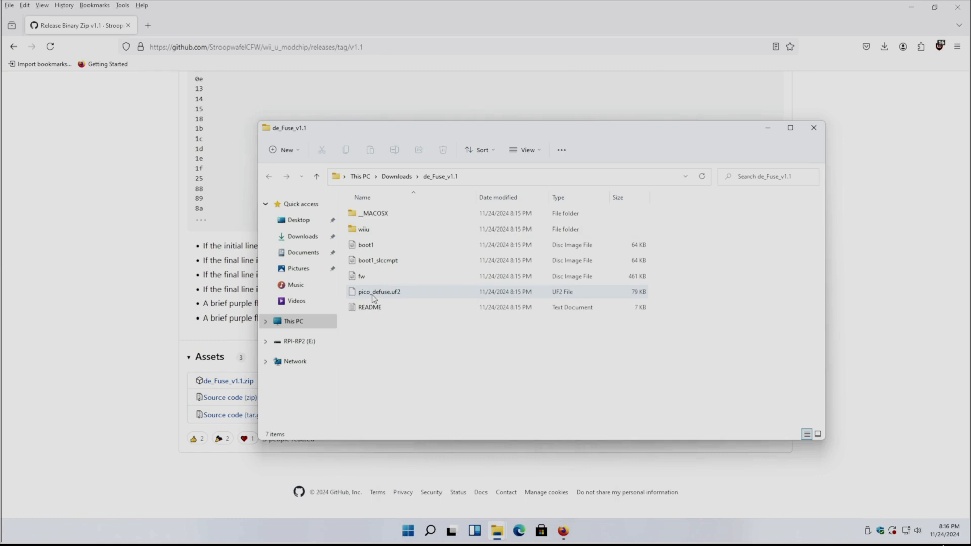
pyautogui.click(379, 291)
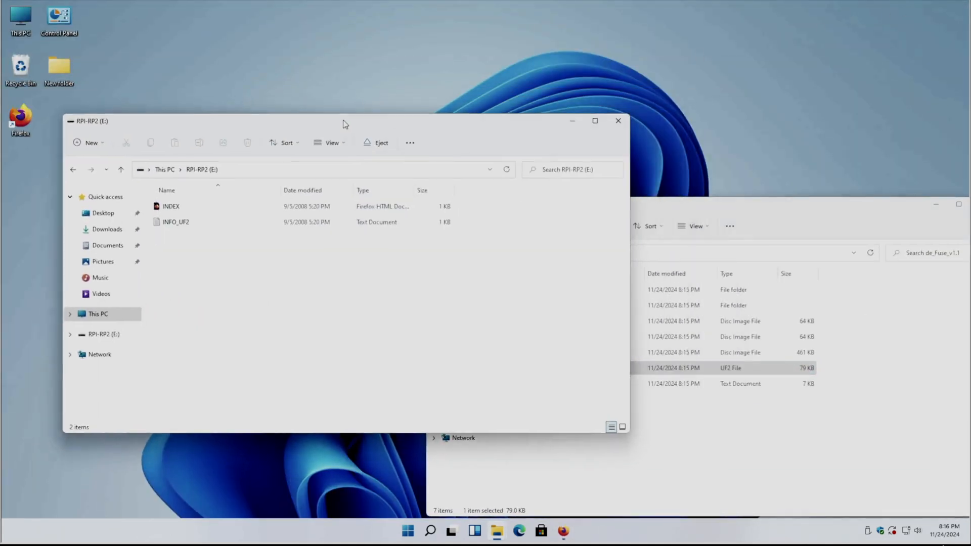
pyautogui.moveTo(296, 104)
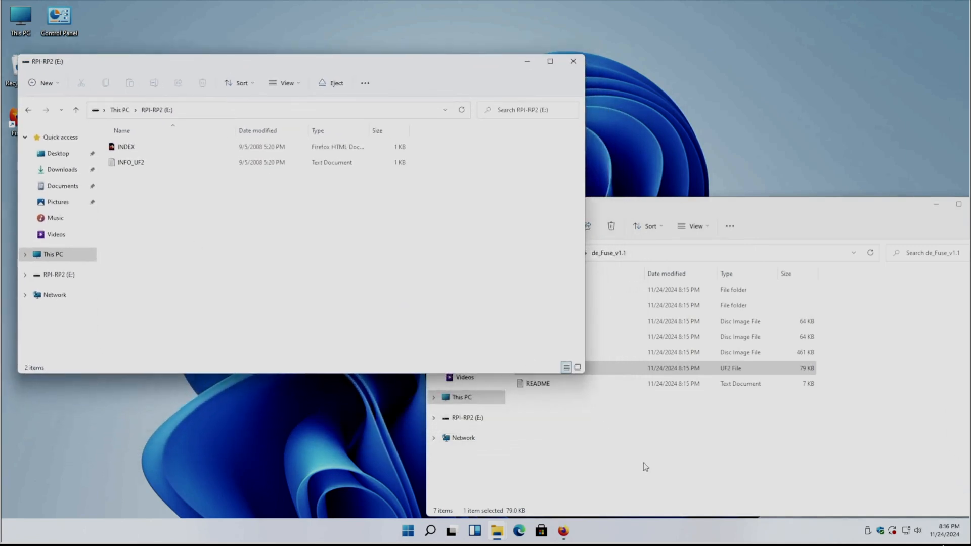
# Copy pico_defuse.uf2 and paste it onto the RPI-RP2 (E:) drive so the Pico reboots.
pyautogui.rightClick(536, 368)
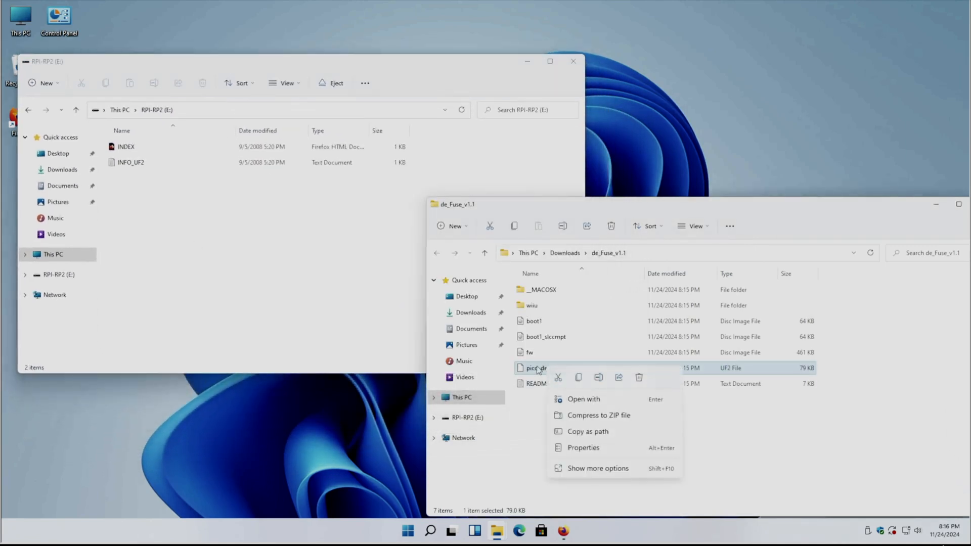
pyautogui.moveTo(579, 377)
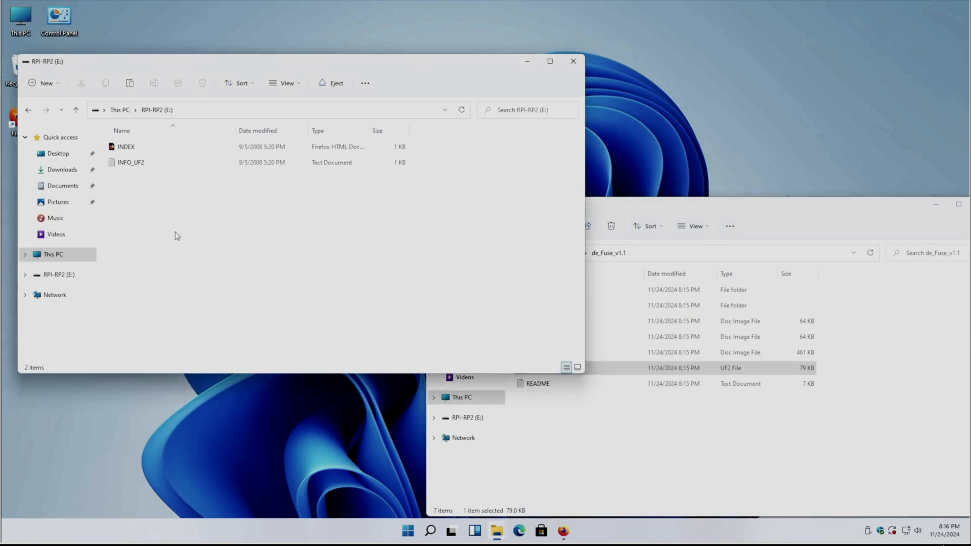
pyautogui.rightClick(176, 235)
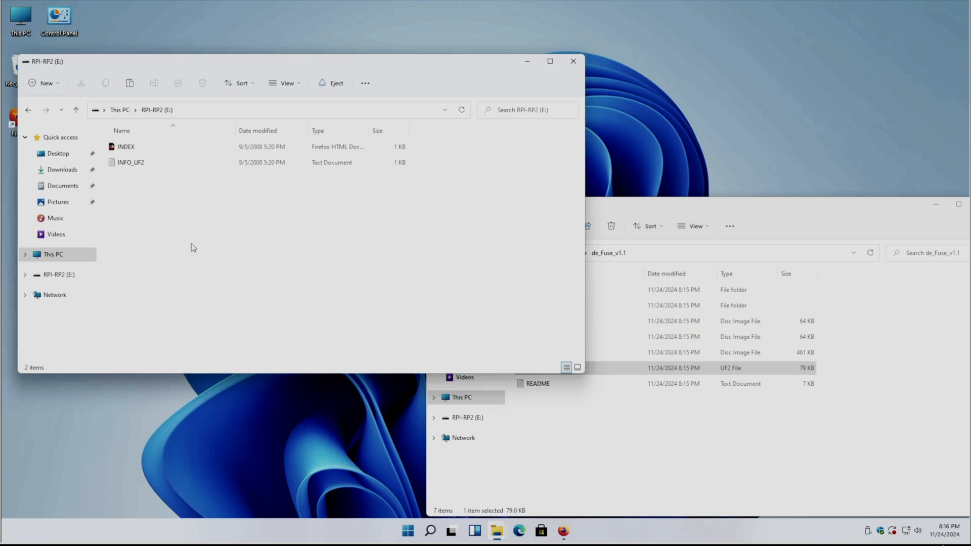
pyautogui.click(572, 61)
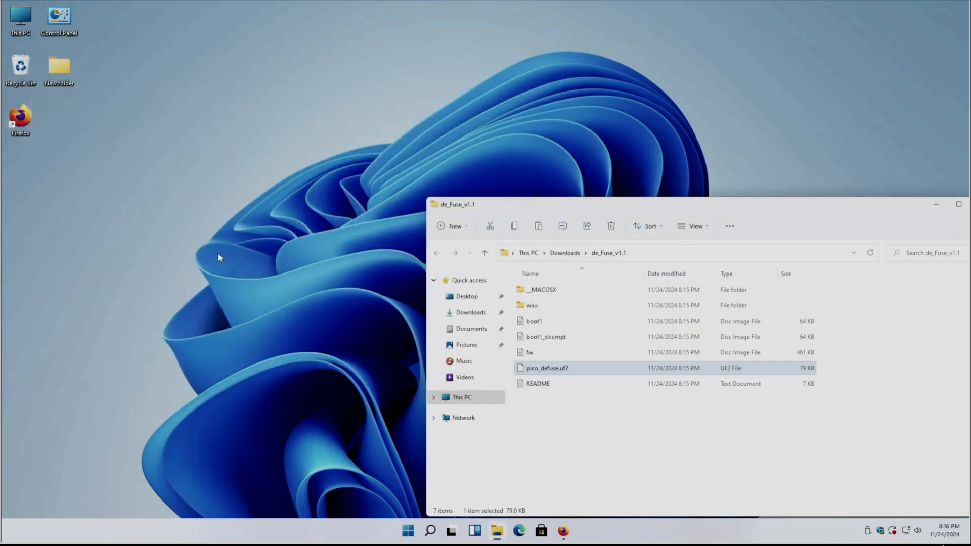
pyautogui.moveTo(198, 259)
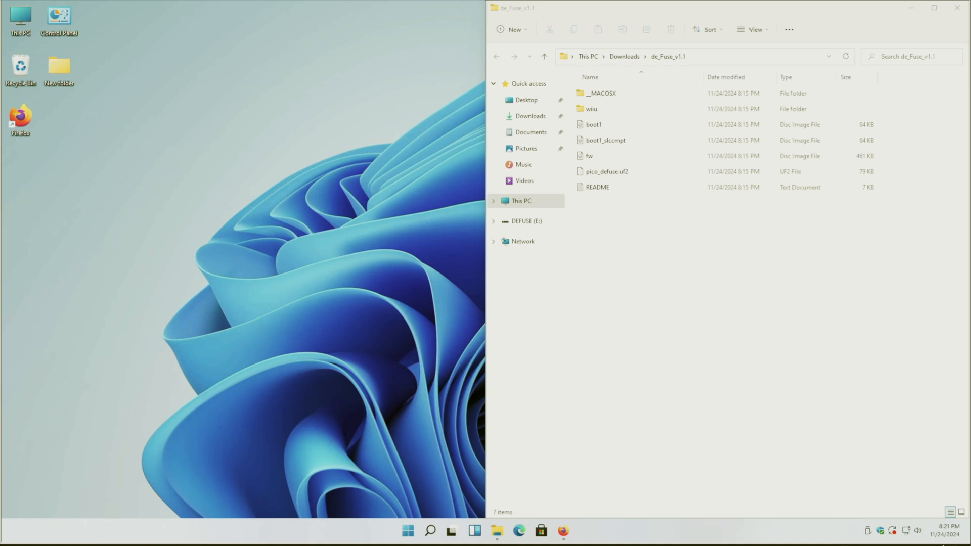
# Search Control Panel for 'disk' and open Disk Management showing the 969 MB unallocated removable disk.
pyautogui.click(59, 18)
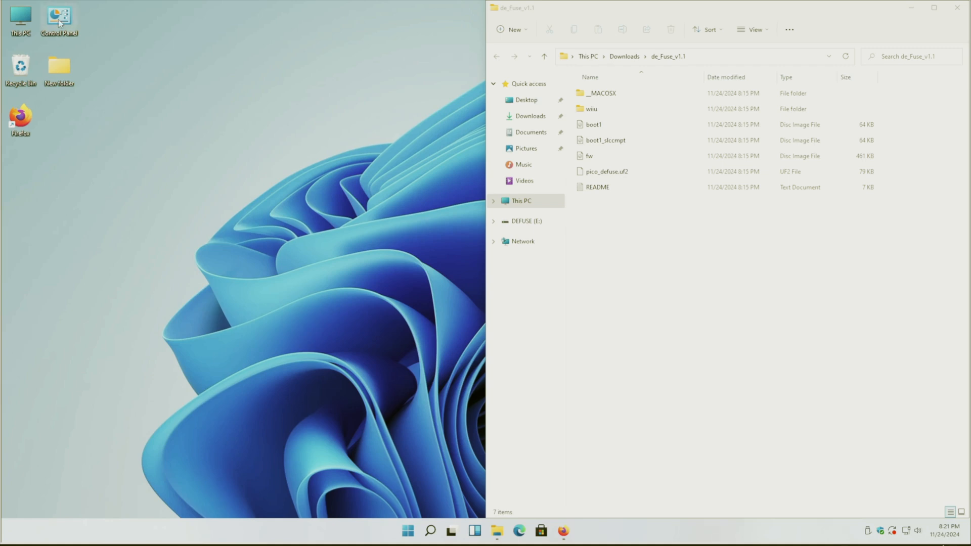
pyautogui.doubleClick(58, 17)
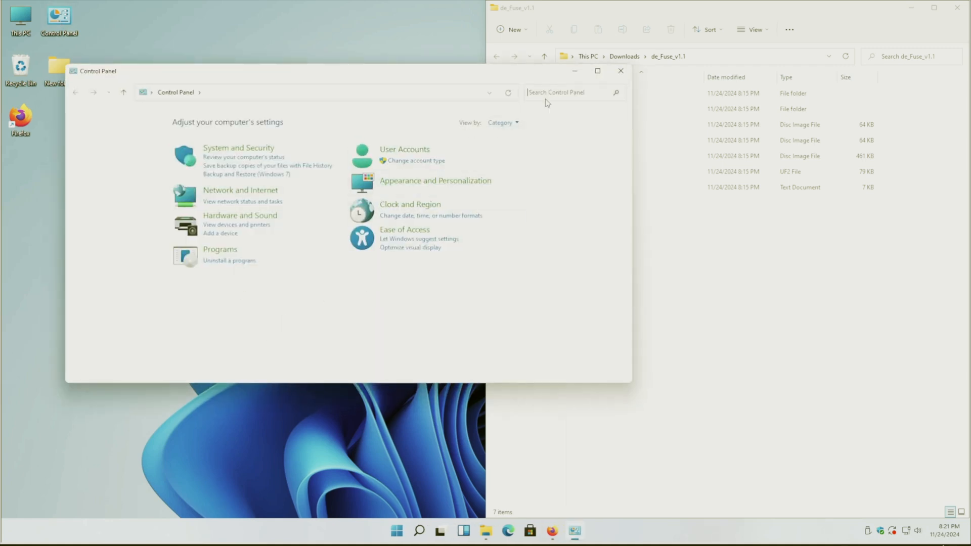
pyautogui.write('disk')
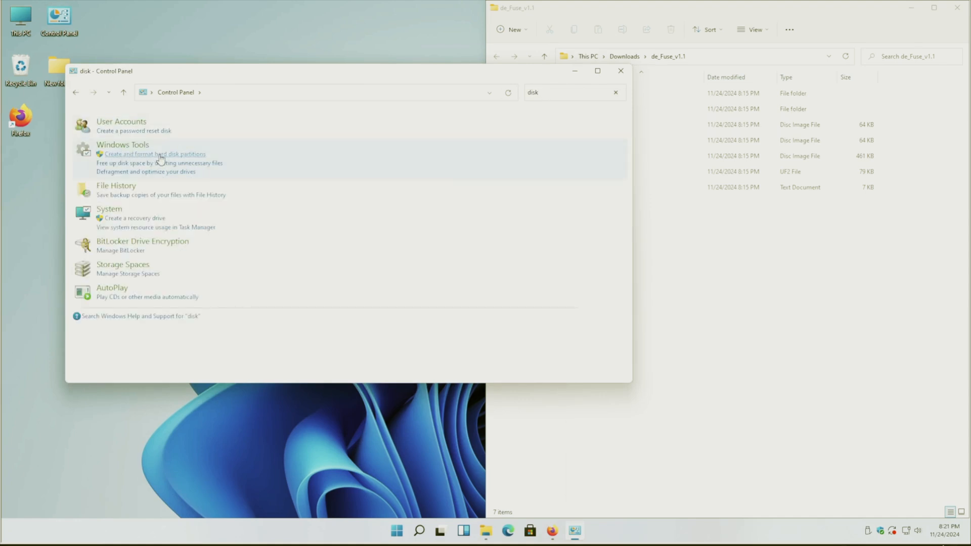
pyautogui.click(155, 154)
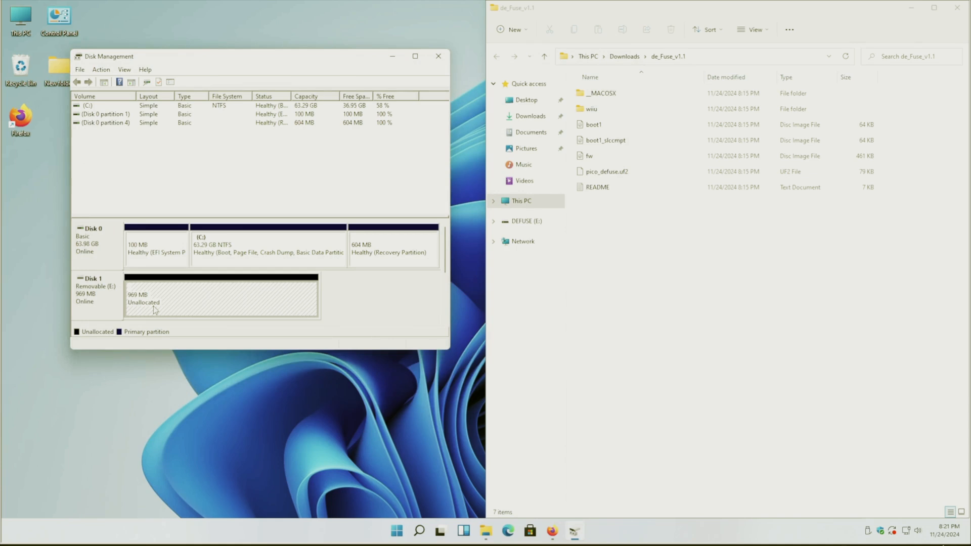
pyautogui.moveTo(248, 56); pyautogui.dragTo(225, 120)
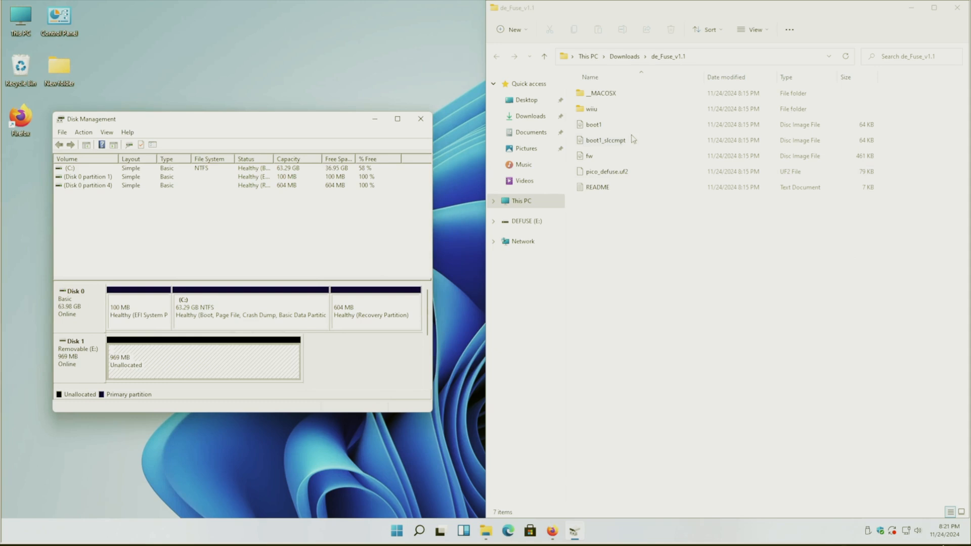
pyautogui.click(594, 125)
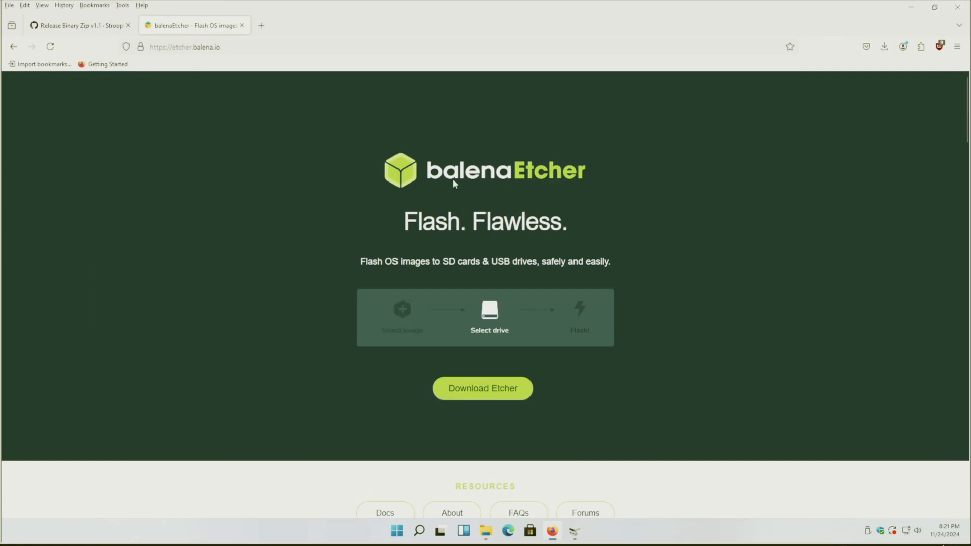
# Download the balenaEtcher Windows installer from etcher.balena.io.
pyautogui.click(184, 46)
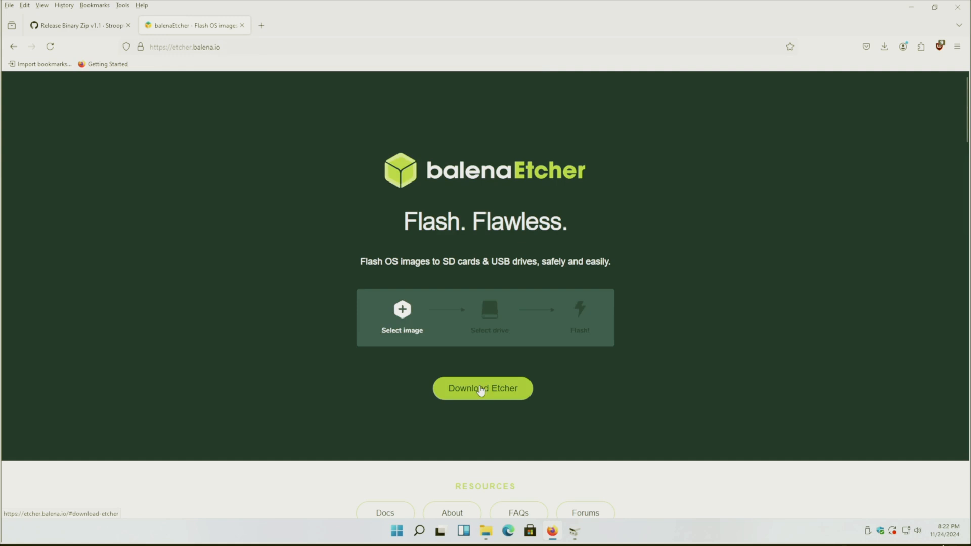
pyautogui.click(481, 388)
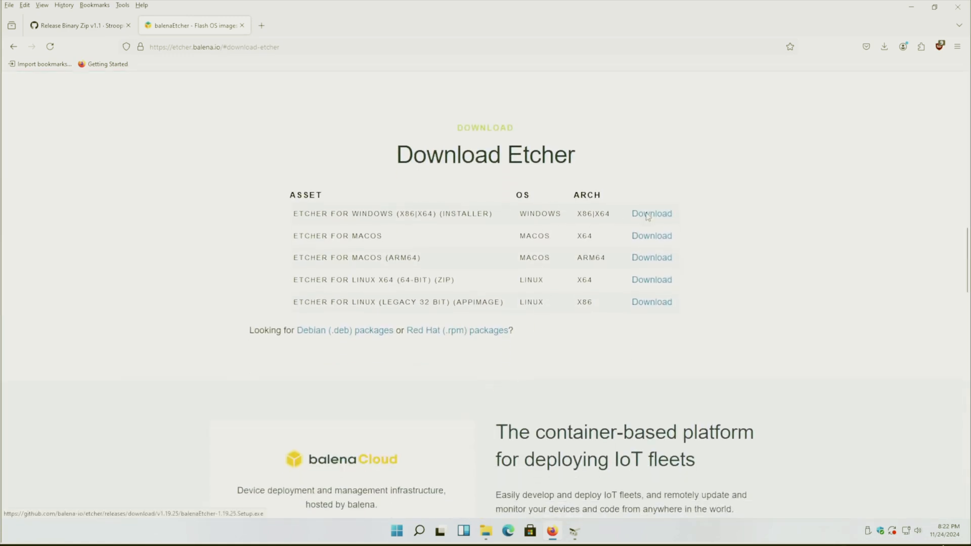
pyautogui.click(650, 213)
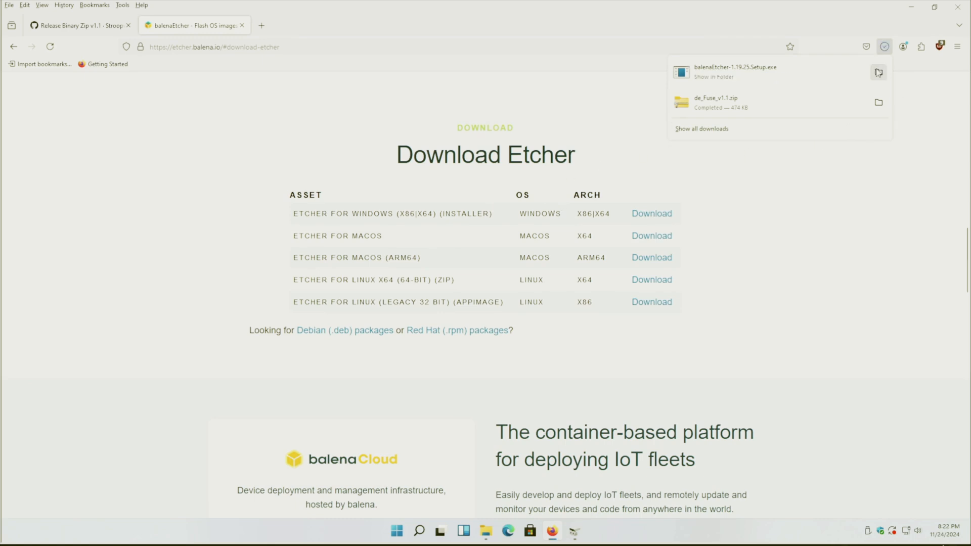
# Run the downloaded balenaEtcher setup file from the Downloads folder.
pyautogui.click(877, 73)
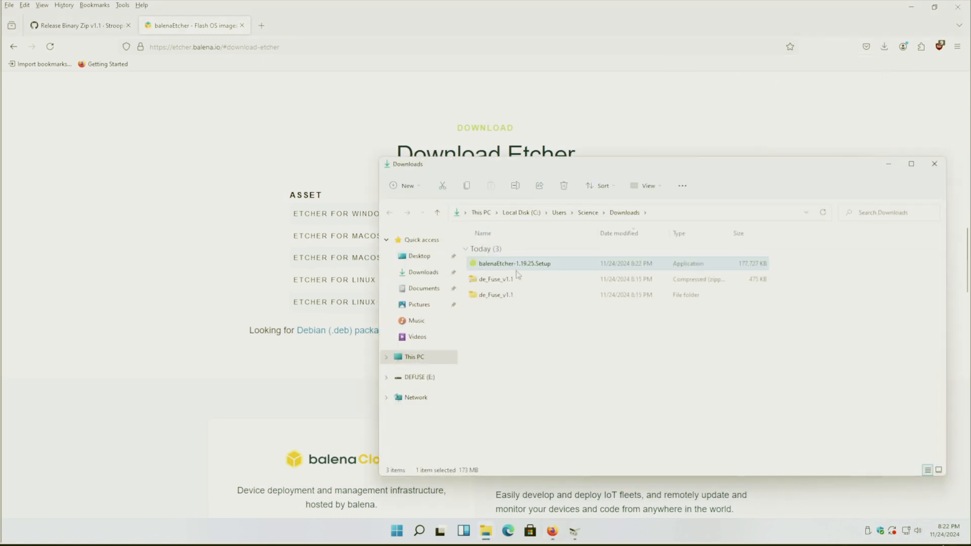
pyautogui.doubleClick(514, 263)
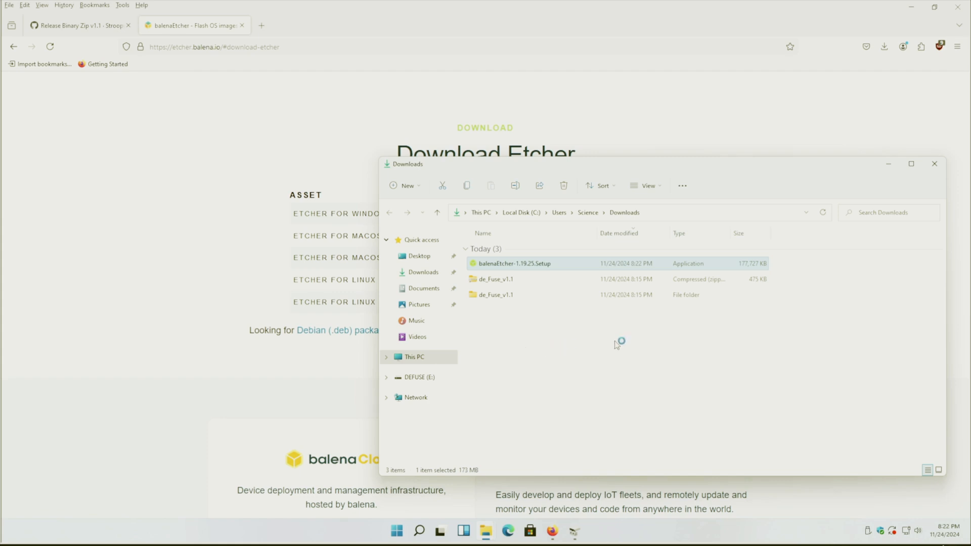
pyautogui.doubleClick(515, 263)
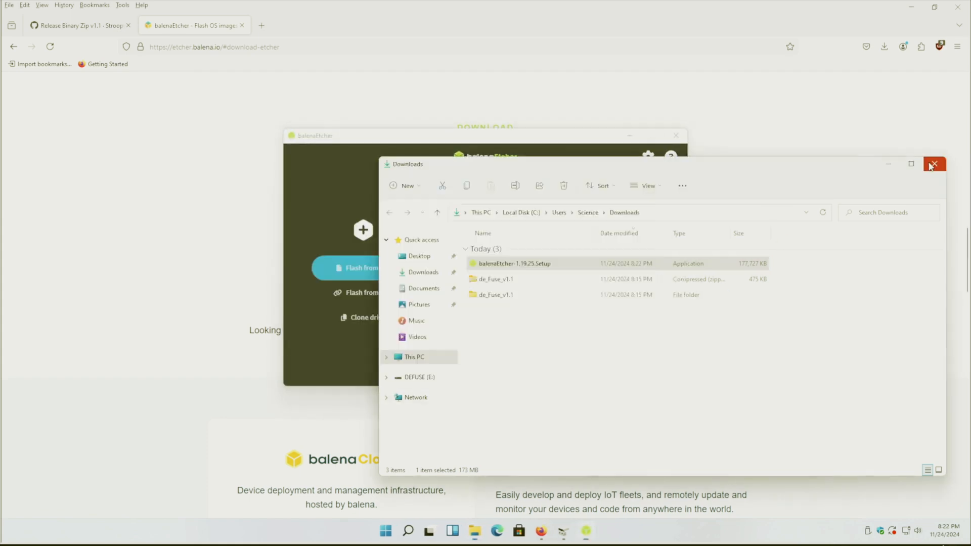
# Load boot1 from Downloads > de_Fuse_v1.1 as the image to flash in balenaEtcher.
pyautogui.click(933, 164)
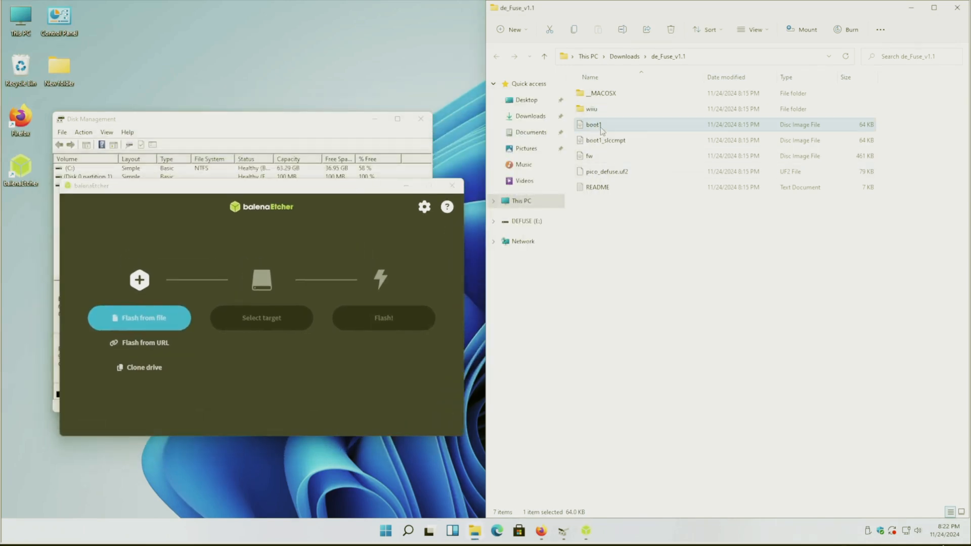
pyautogui.click(138, 318)
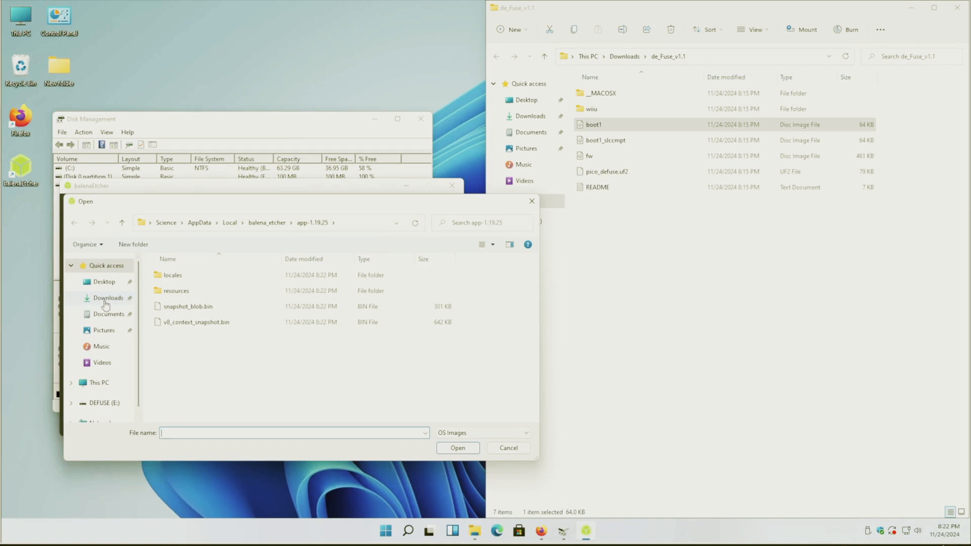
pyautogui.click(108, 297)
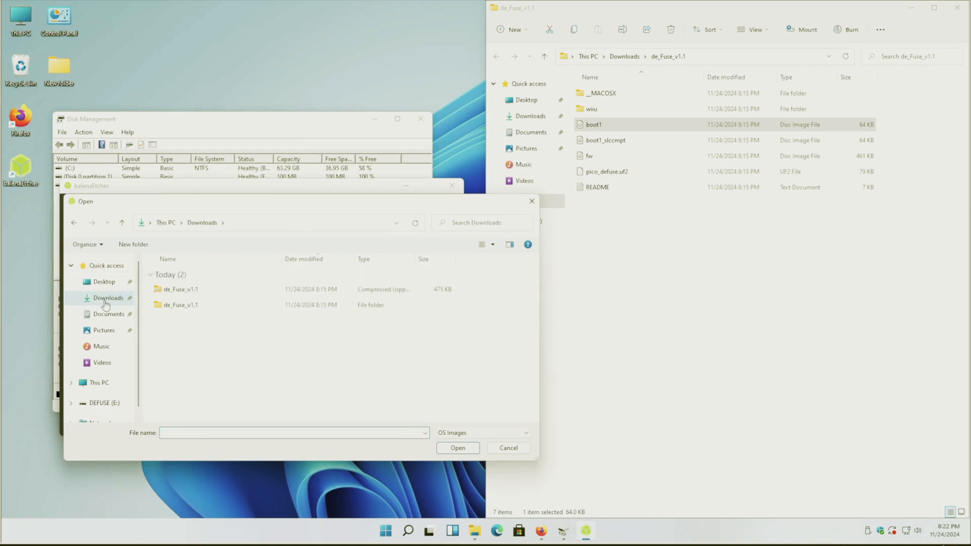
pyautogui.moveTo(180, 304)
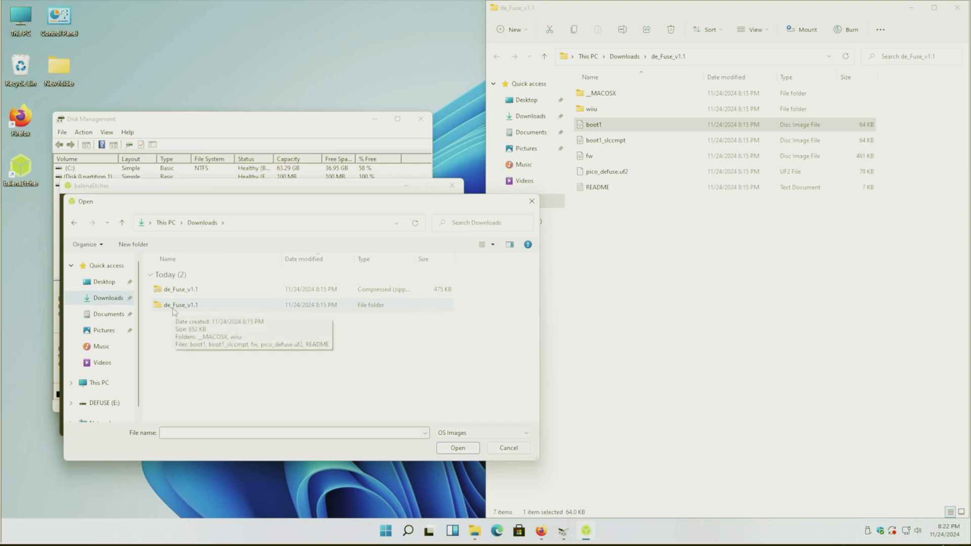
pyautogui.doubleClick(181, 304)
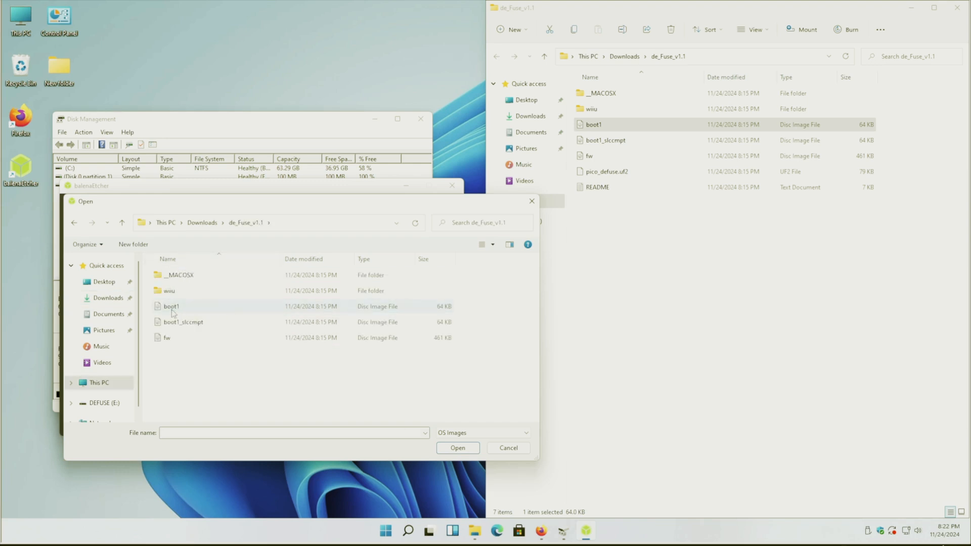
pyautogui.click(457, 447)
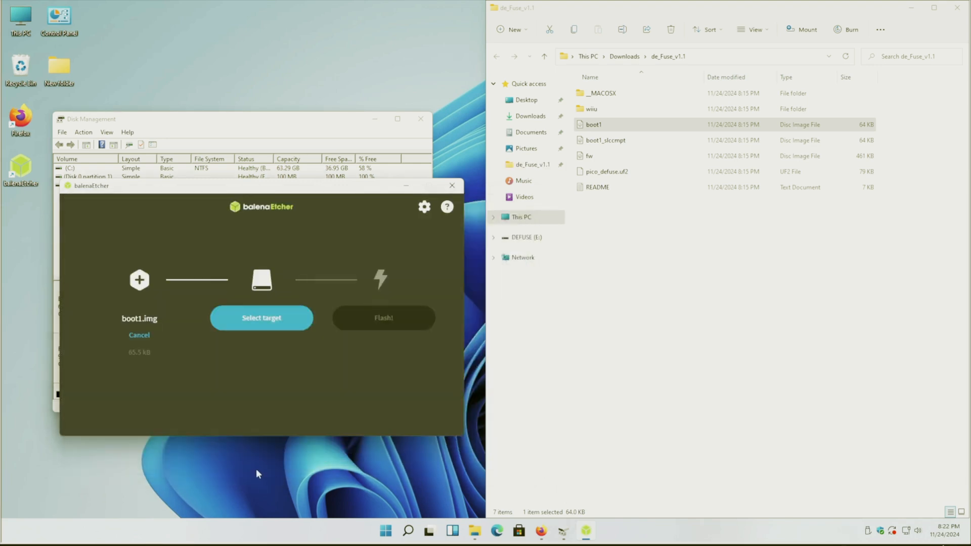
pyautogui.click(261, 317)
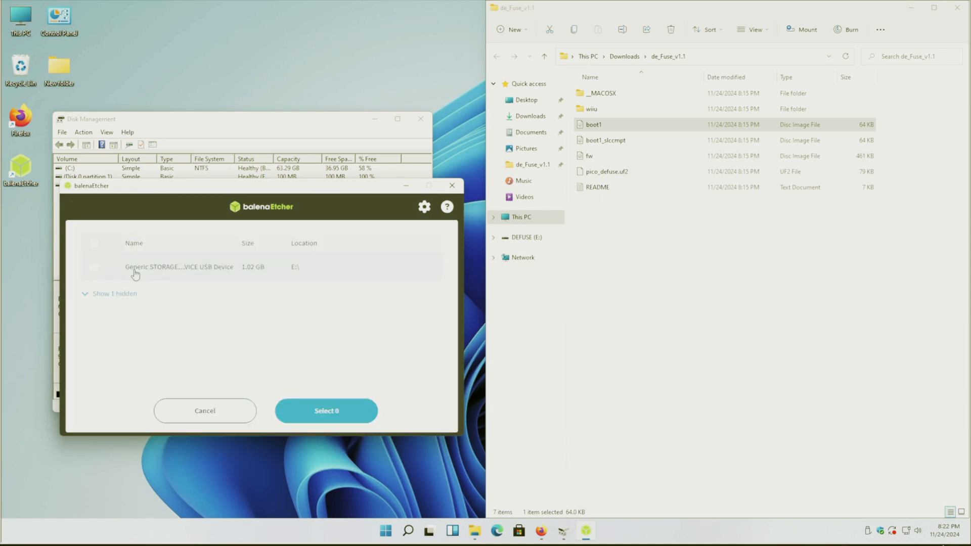
pyautogui.moveTo(159, 275)
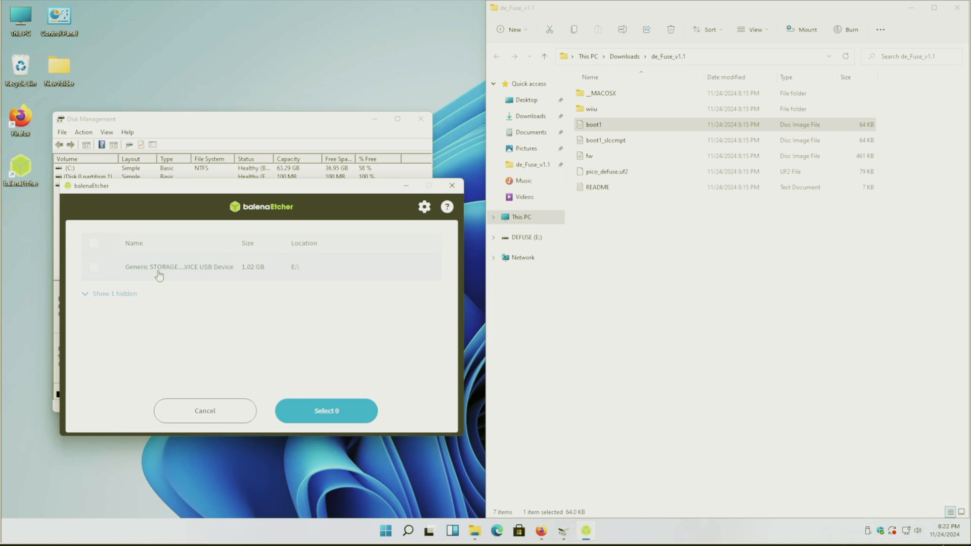
pyautogui.moveTo(185, 278)
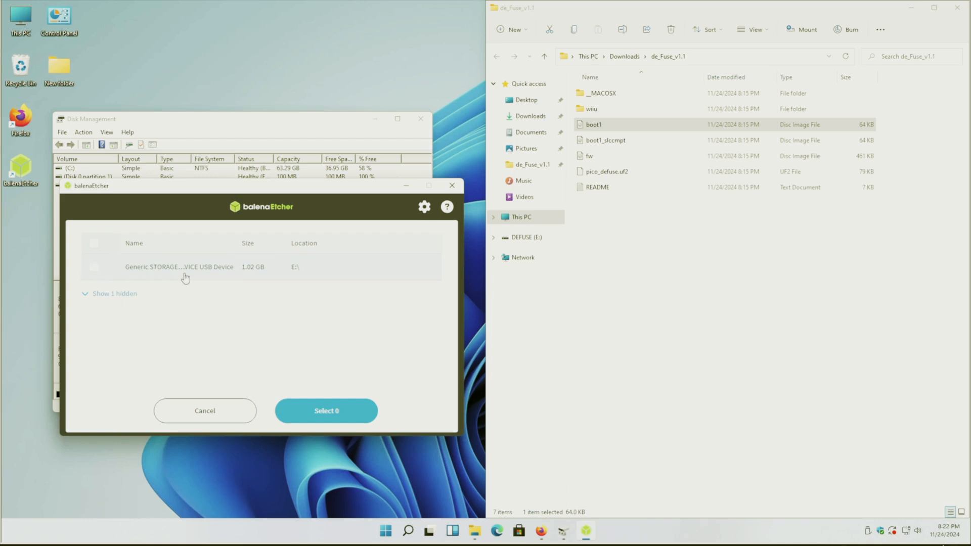
pyautogui.moveTo(180, 273)
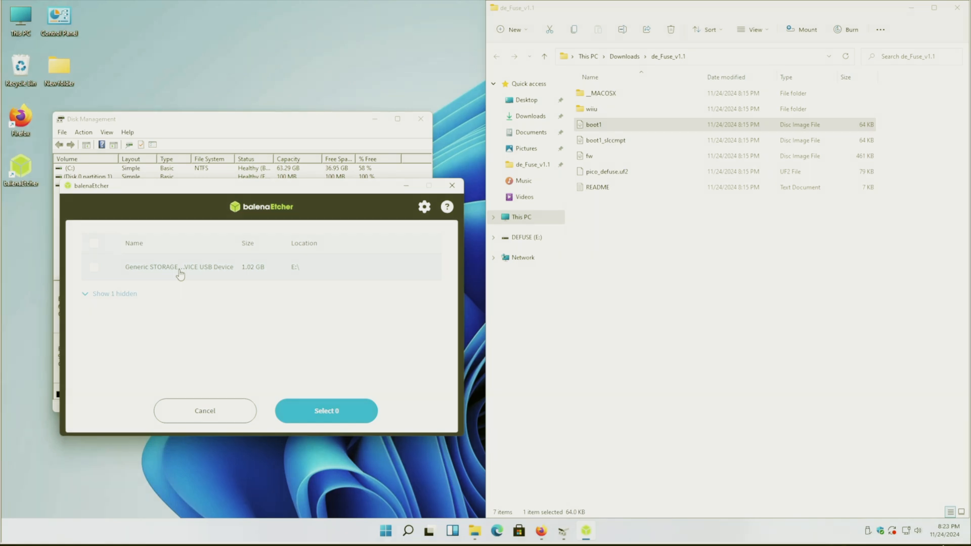
pyautogui.moveTo(128, 275)
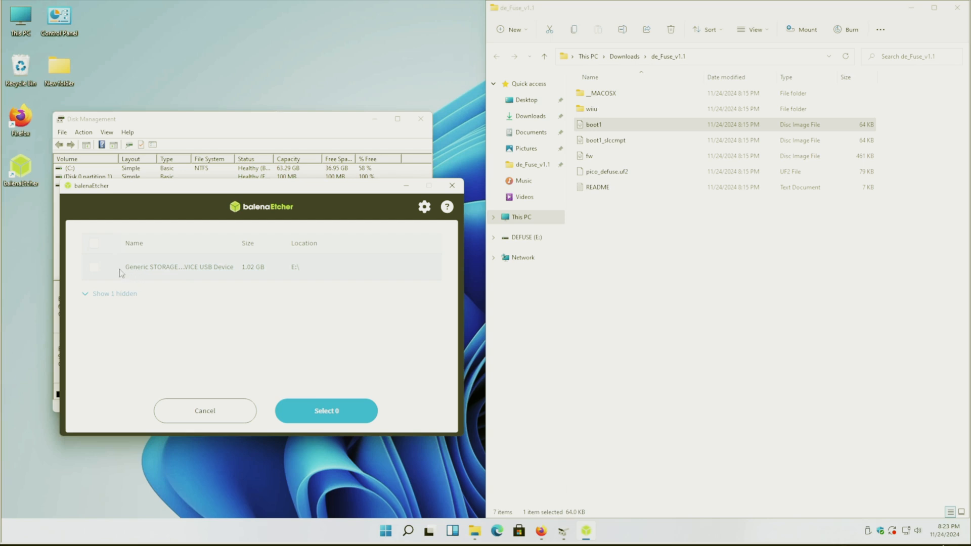
# Select the Generic STORAGE DEVICE USB Device as the flash target and start flashing.
pyautogui.click(114, 293)
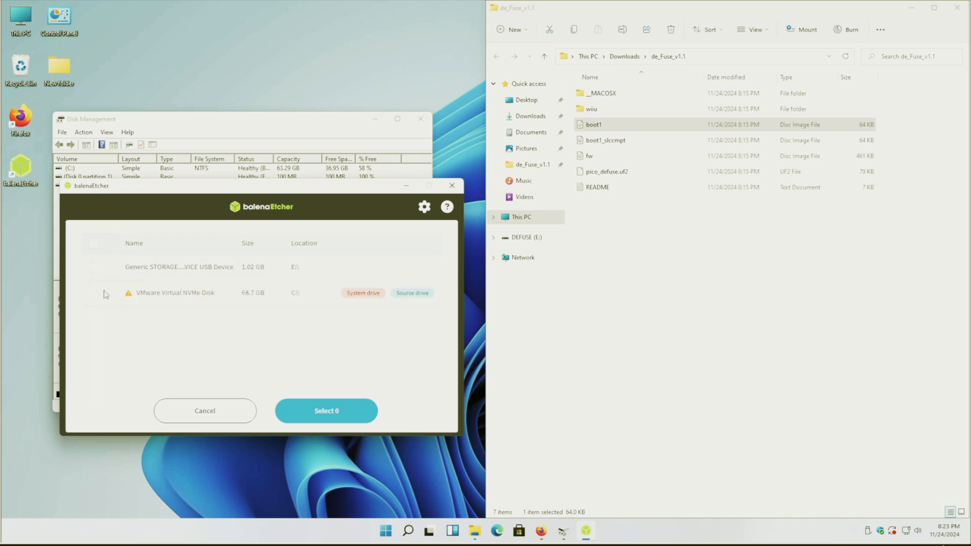
pyautogui.moveTo(362, 292)
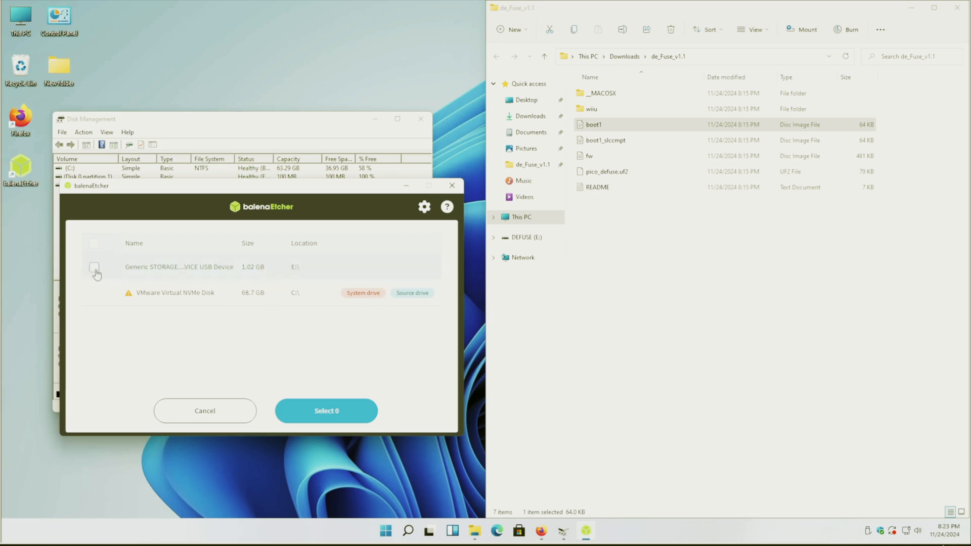
pyautogui.click(94, 267)
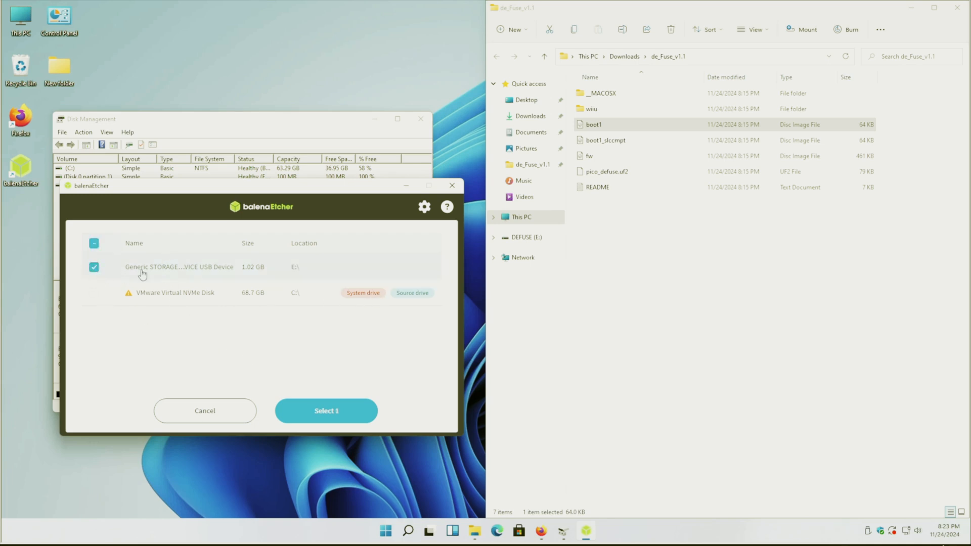
pyautogui.click(327, 411)
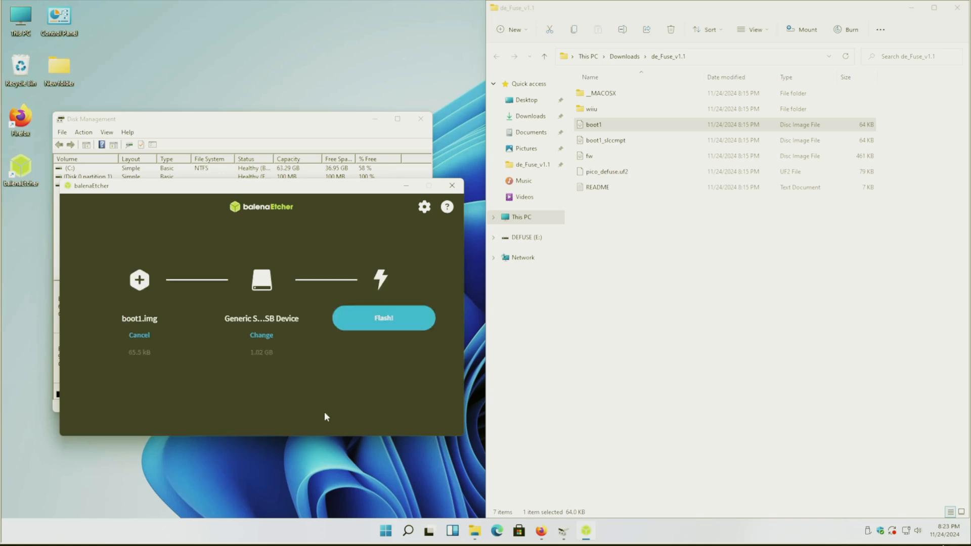
pyautogui.click(383, 317)
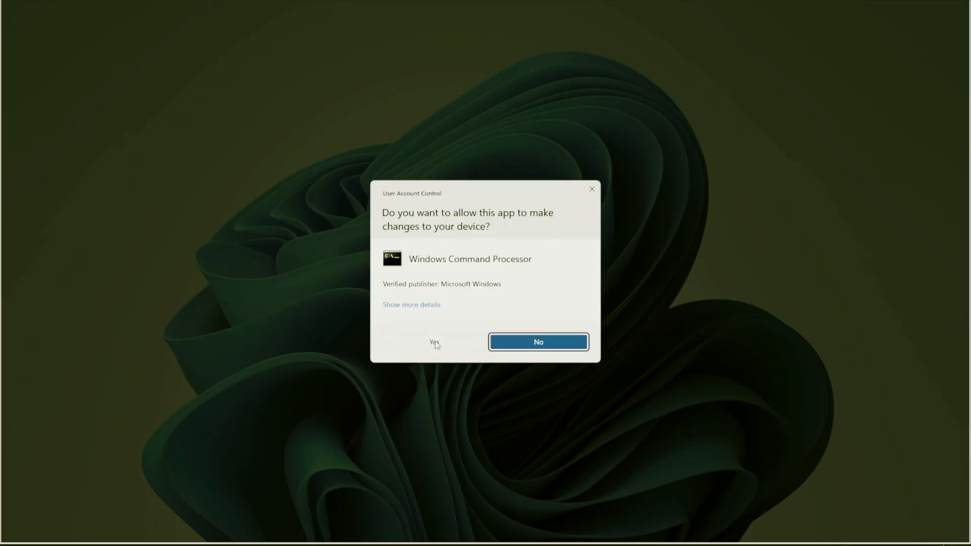
# Allow the UAC prompt and let boot1.img flash to the USB device until completed.
pyautogui.click(433, 342)
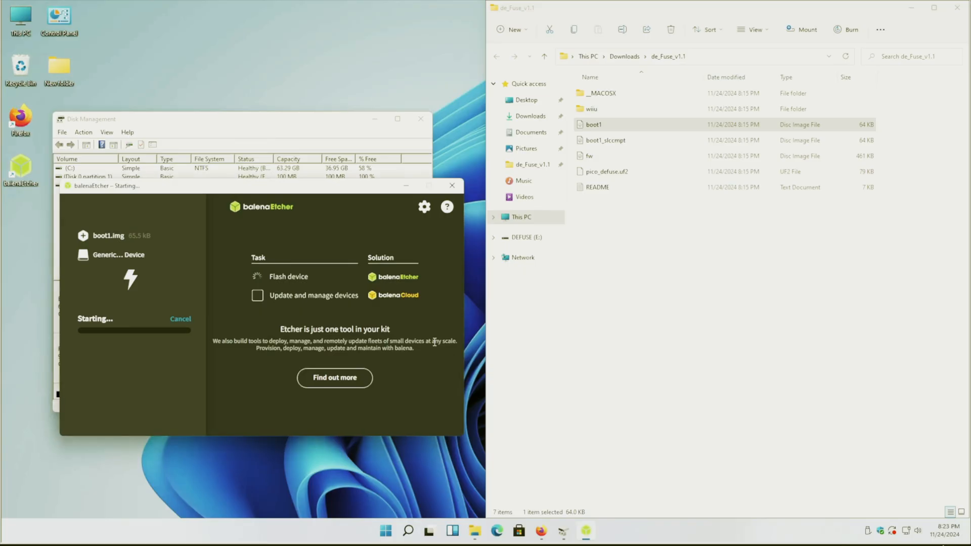
pyautogui.moveTo(123, 355)
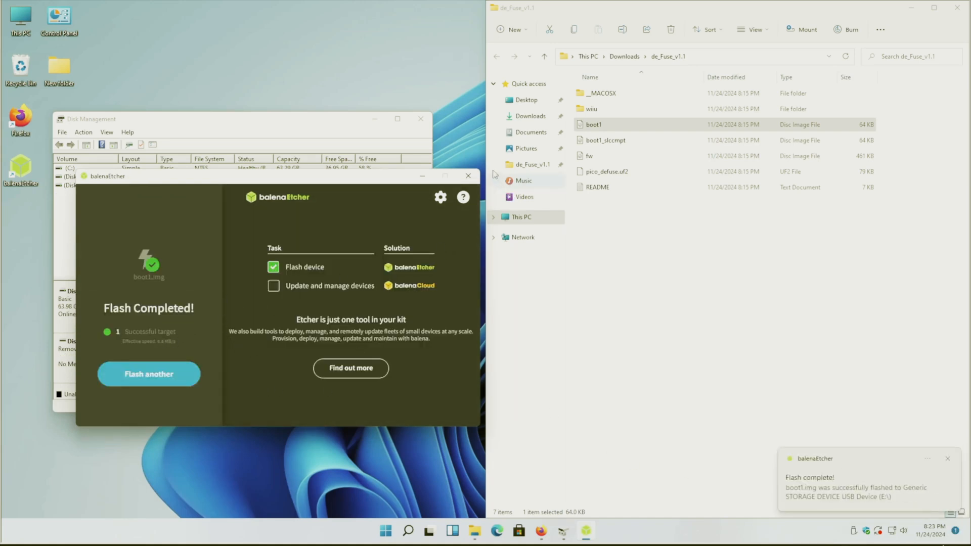
pyautogui.click(467, 176)
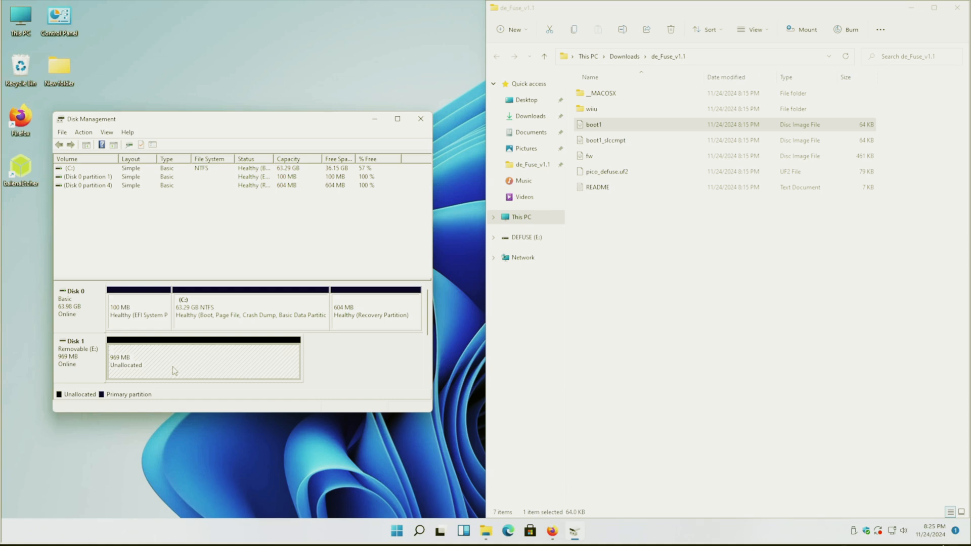
# Create a new simple volume on the unallocated space with default size, letter F and FAT quick format.
pyautogui.rightClick(175, 370)
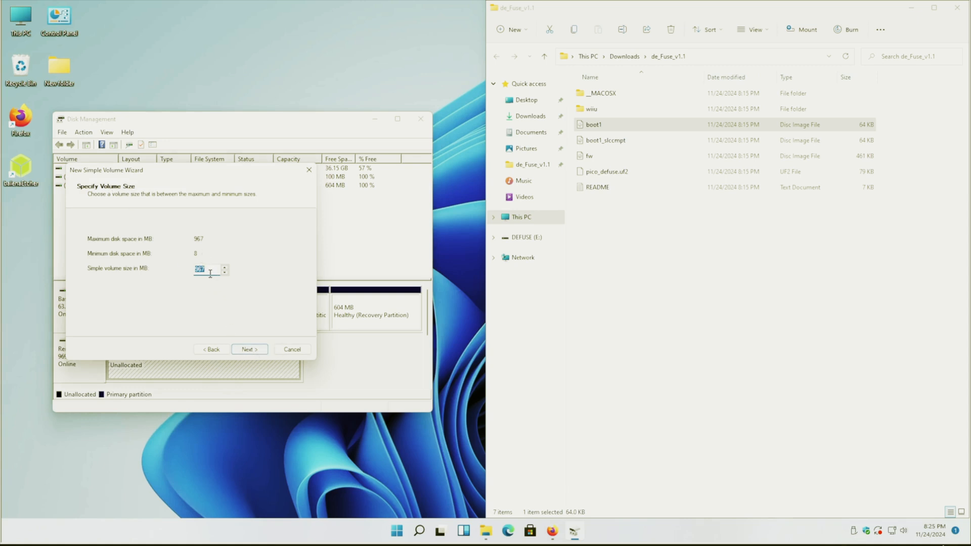
pyautogui.click(249, 349)
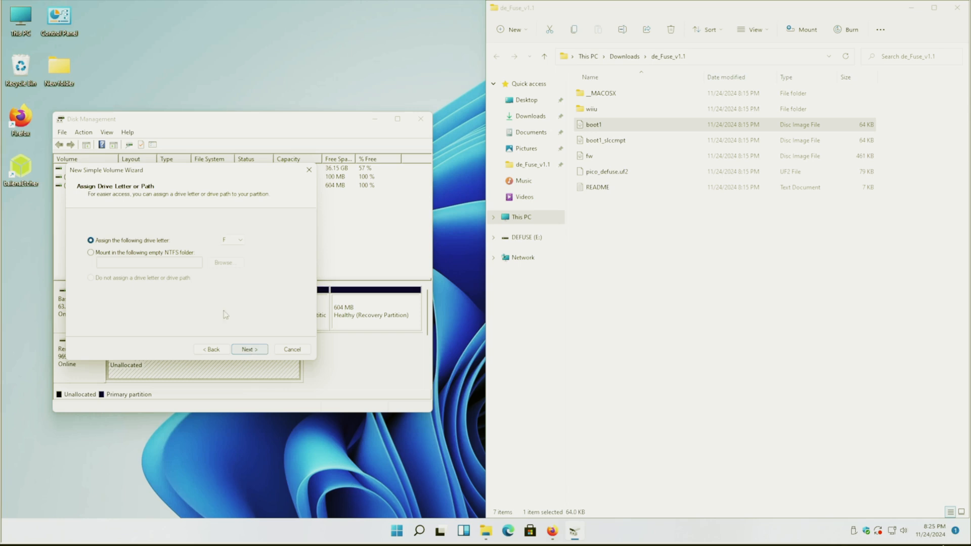
pyautogui.click(249, 349)
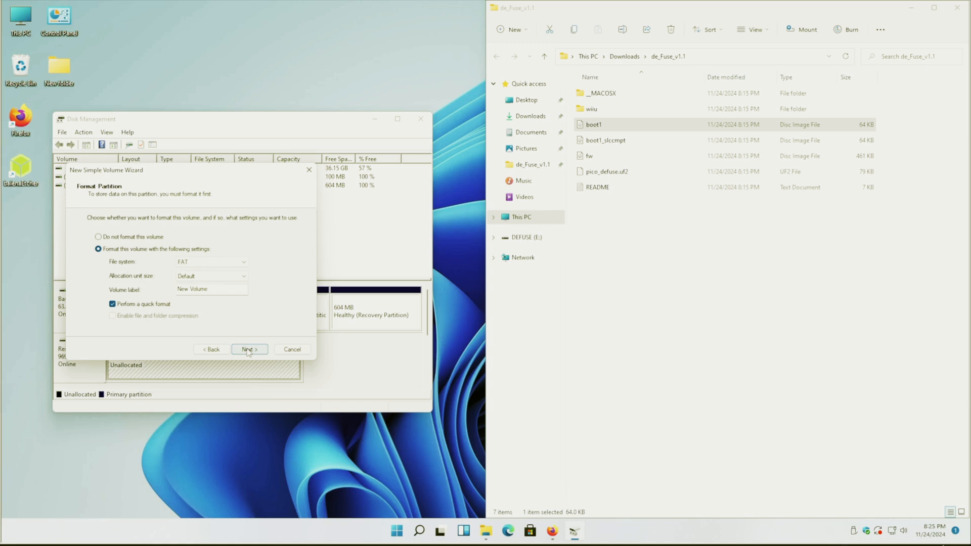
pyautogui.click(249, 349)
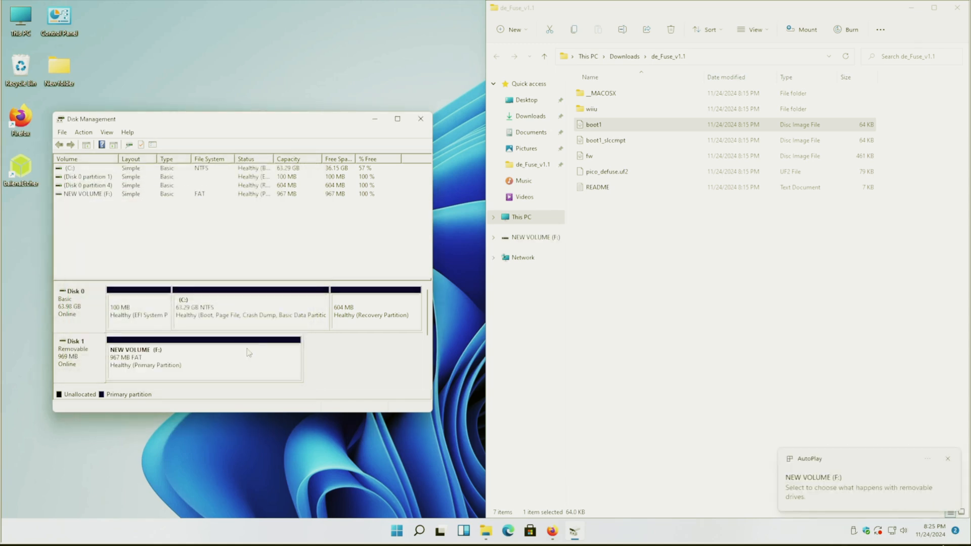
# Rename NEW VOLUME (F:) to DEFUSE through its Properties dialog.
pyautogui.rightClick(205, 359)
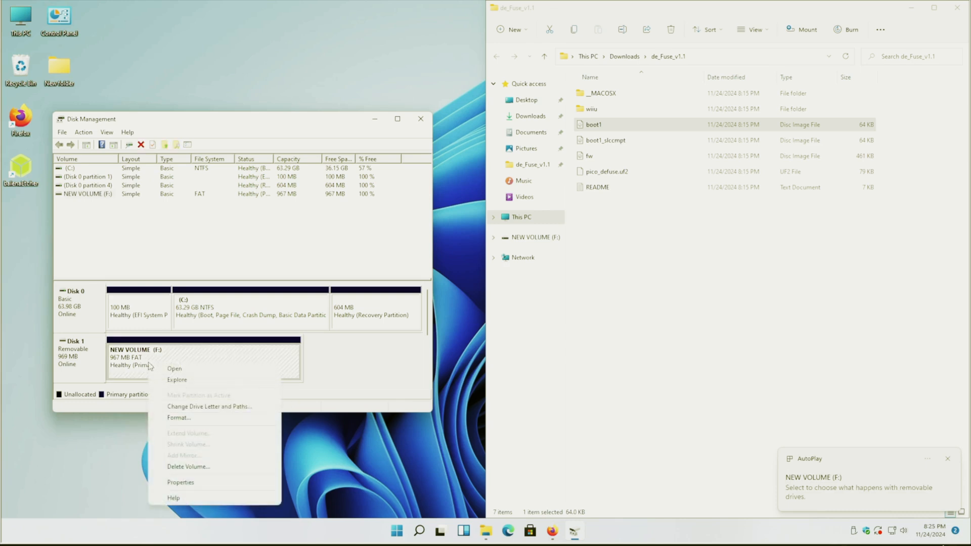
pyautogui.moveTo(208, 443)
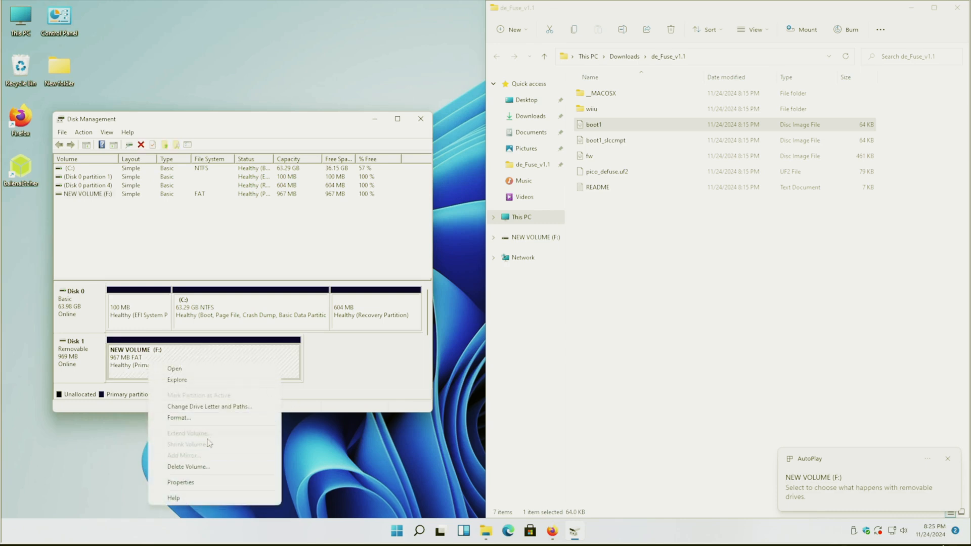
pyautogui.moveTo(209, 406)
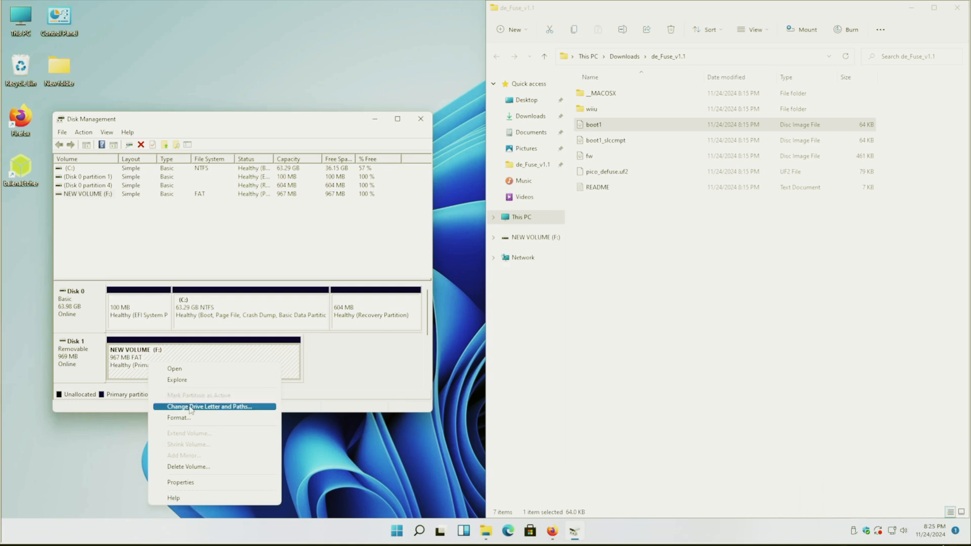
pyautogui.click(370, 468)
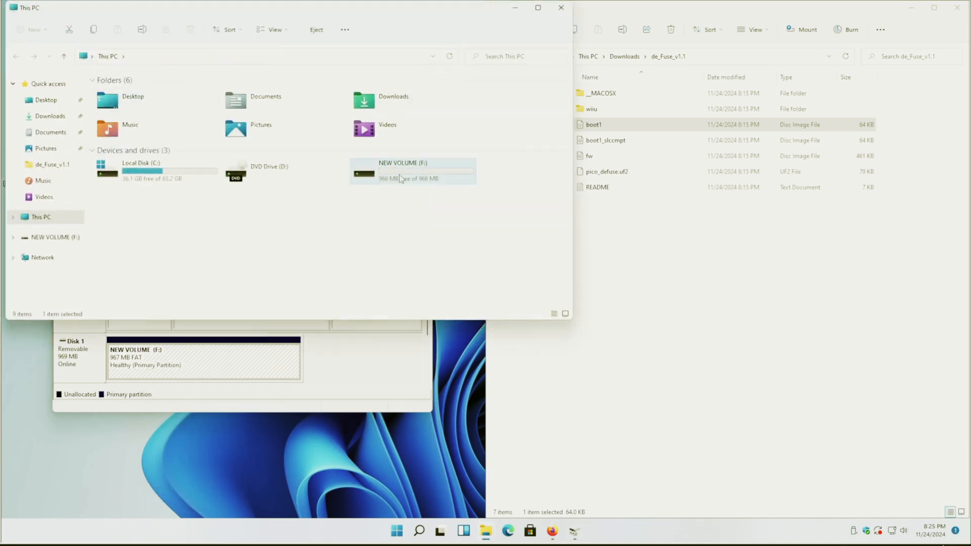
pyautogui.rightClick(401, 173)
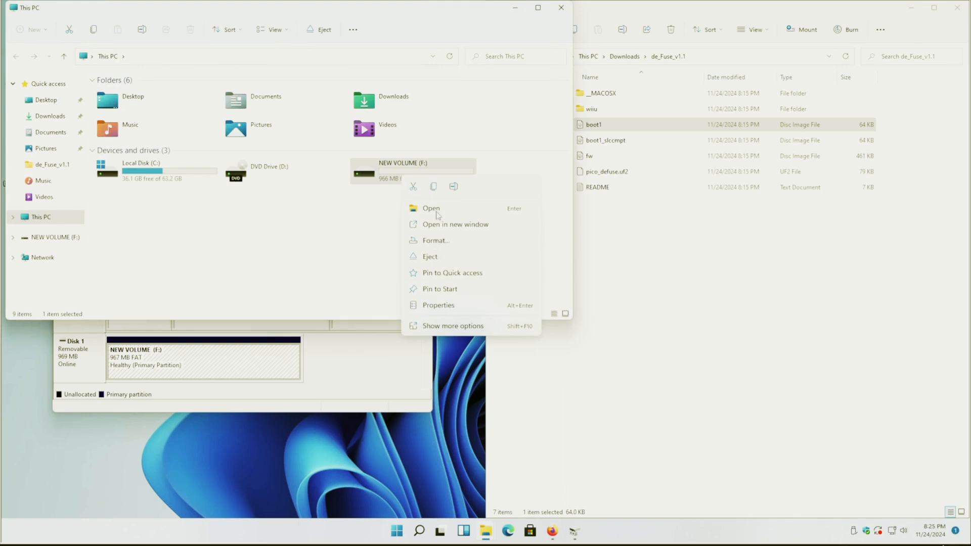
pyautogui.click(438, 304)
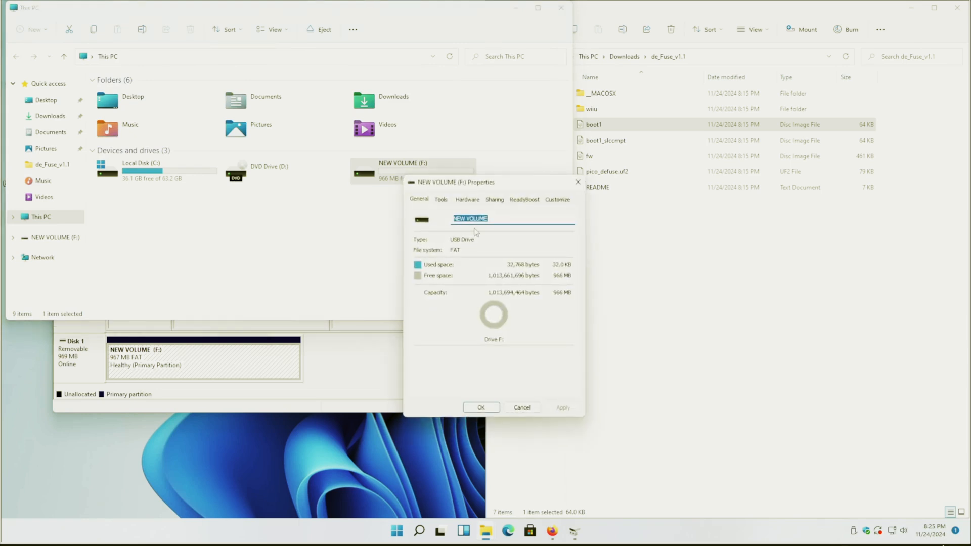
pyautogui.write('Del')
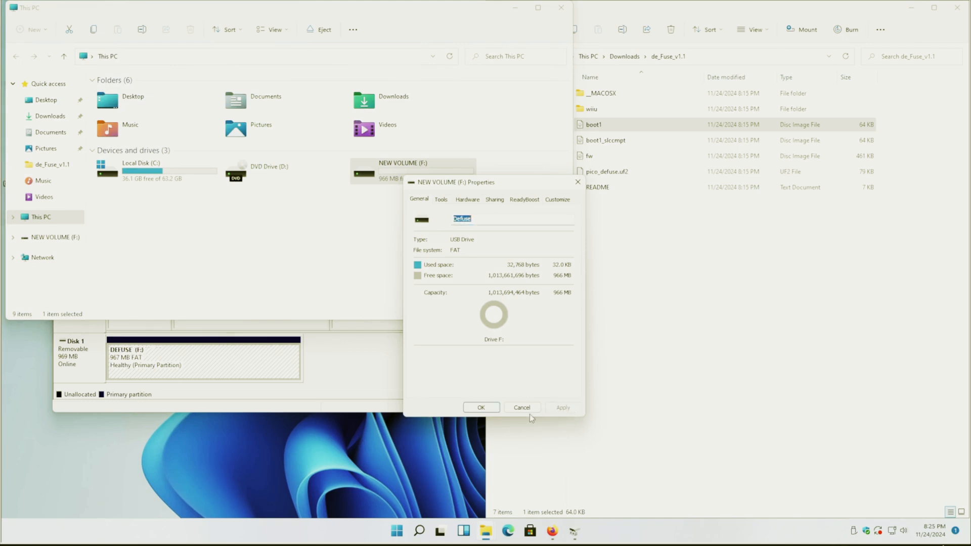
pyautogui.click(481, 407)
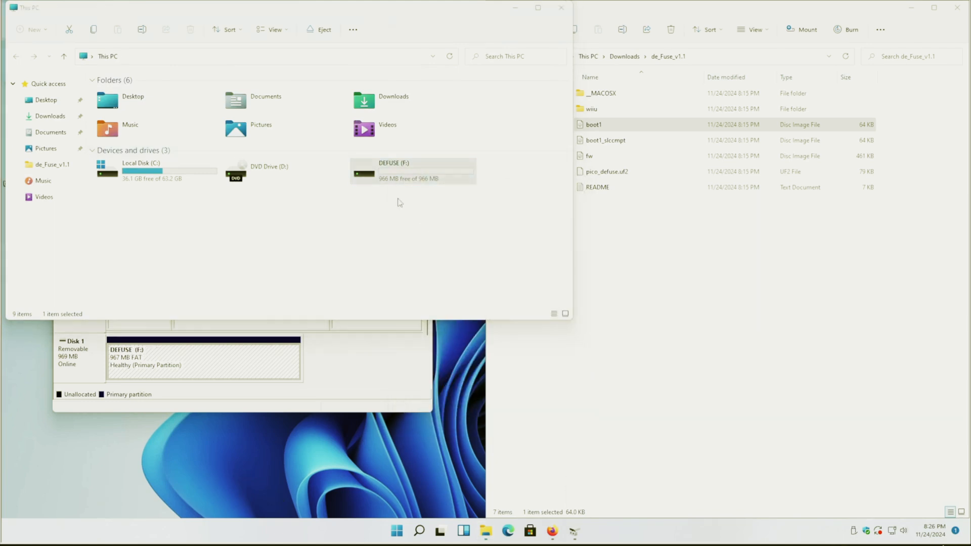
# Copy the wiiu folder and fw image from de_Fuse_v1.1 onto DEFUSE (F:), then switch to Firefox.
pyautogui.doubleClick(411, 170)
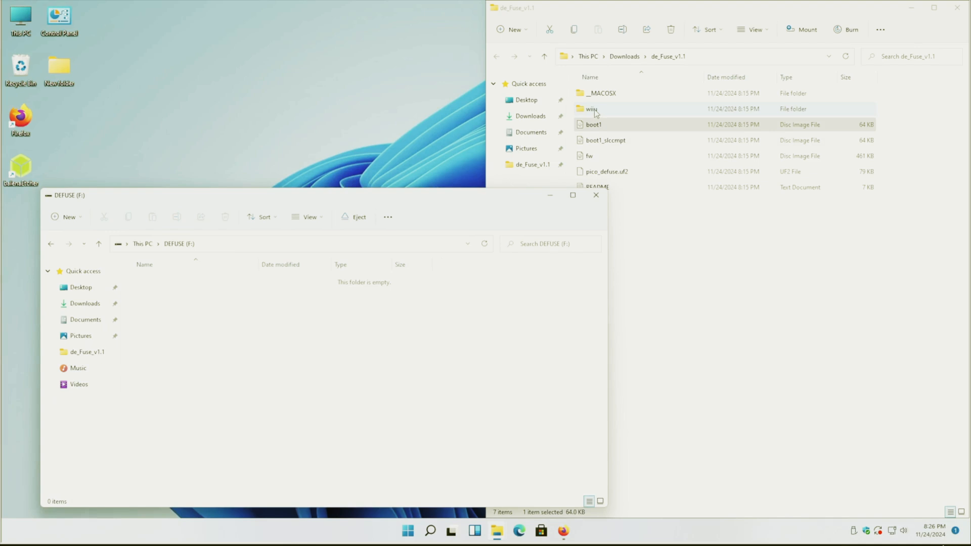
pyautogui.moveTo(591, 110); pyautogui.dragTo(293, 289)
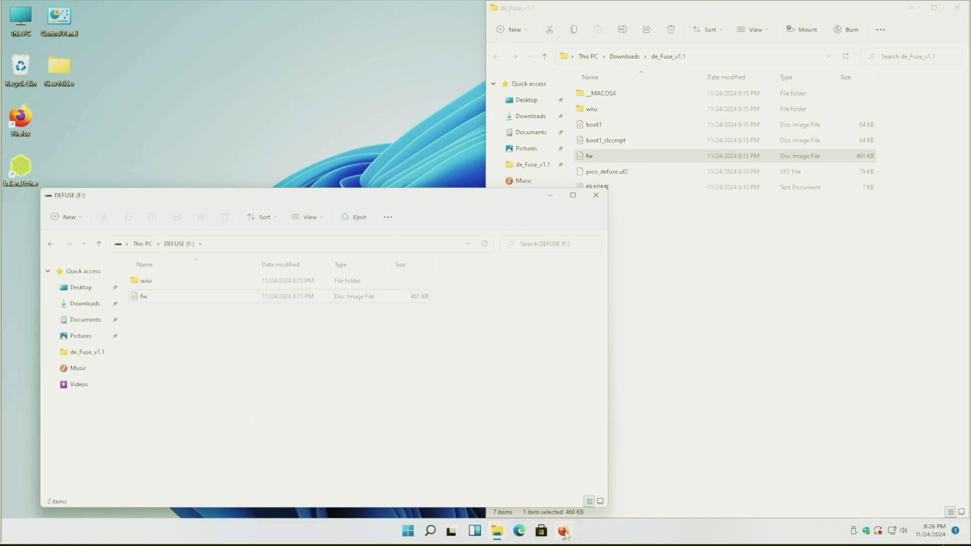
pyautogui.click(562, 531)
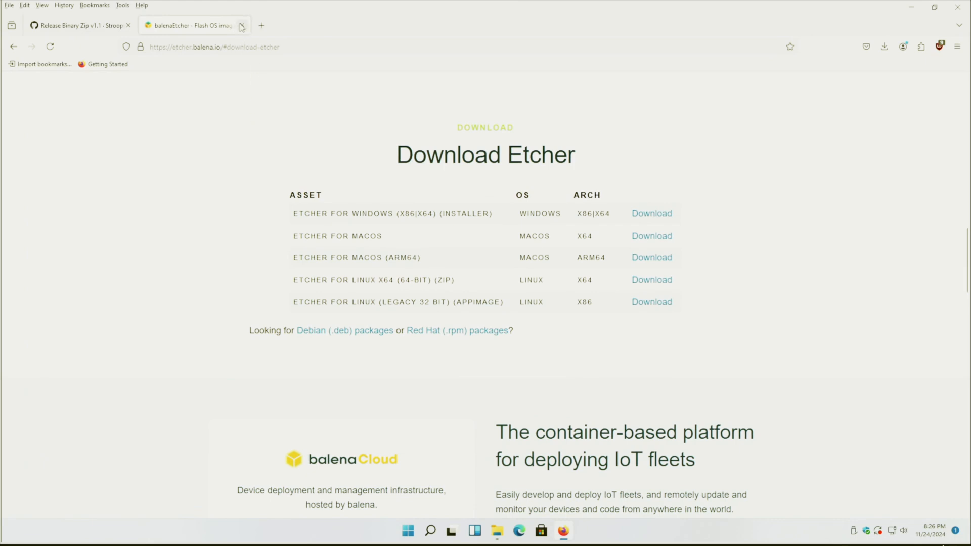
# Review the SD card layout in the de_Fuse release STEPS section, then return to the DEFUSE window.
pyautogui.click(74, 26)
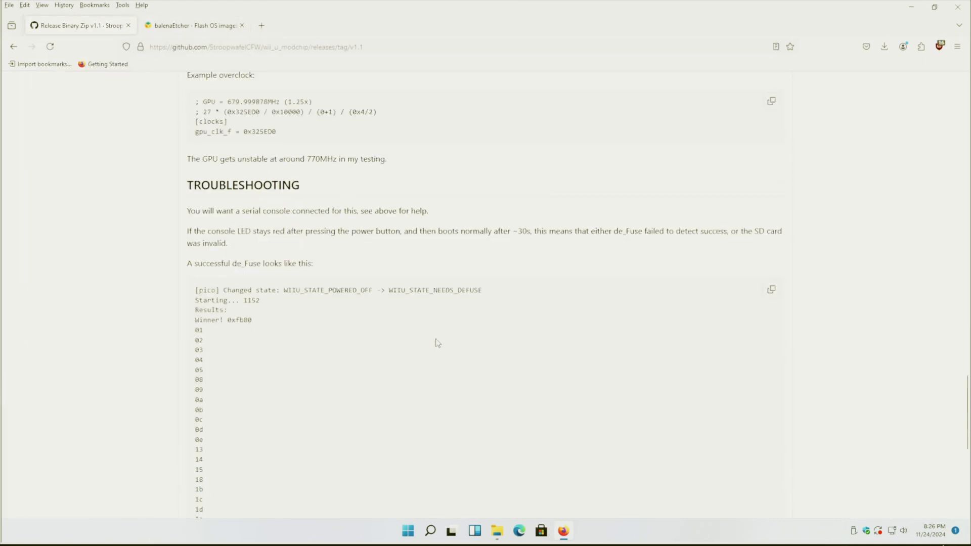
pyautogui.scroll(-3)
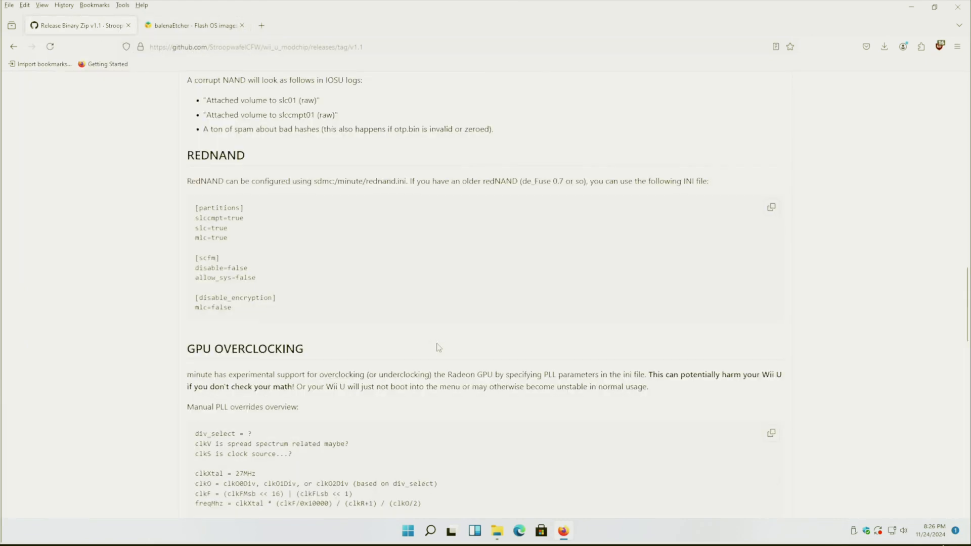
pyautogui.scroll(3)
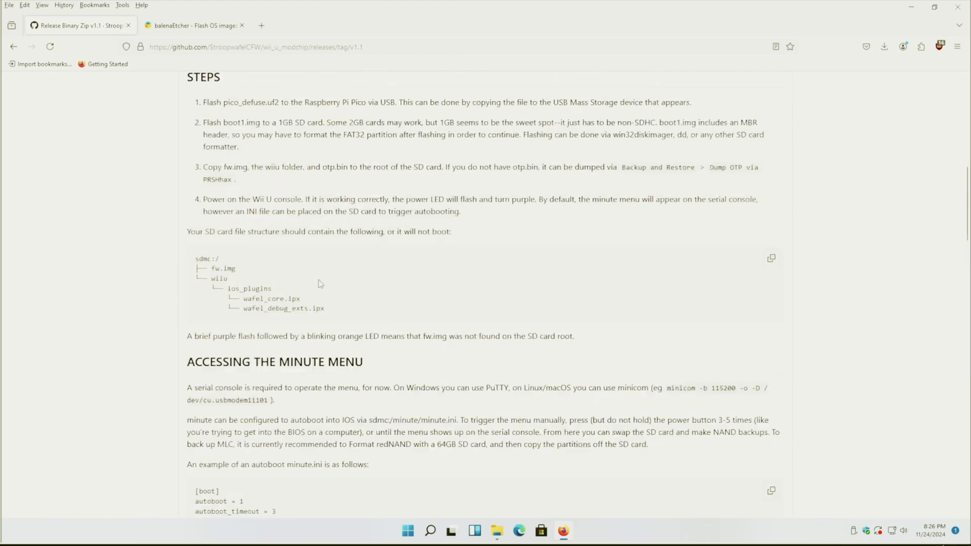
pyautogui.moveTo(214, 268); pyautogui.dragTo(324, 308)
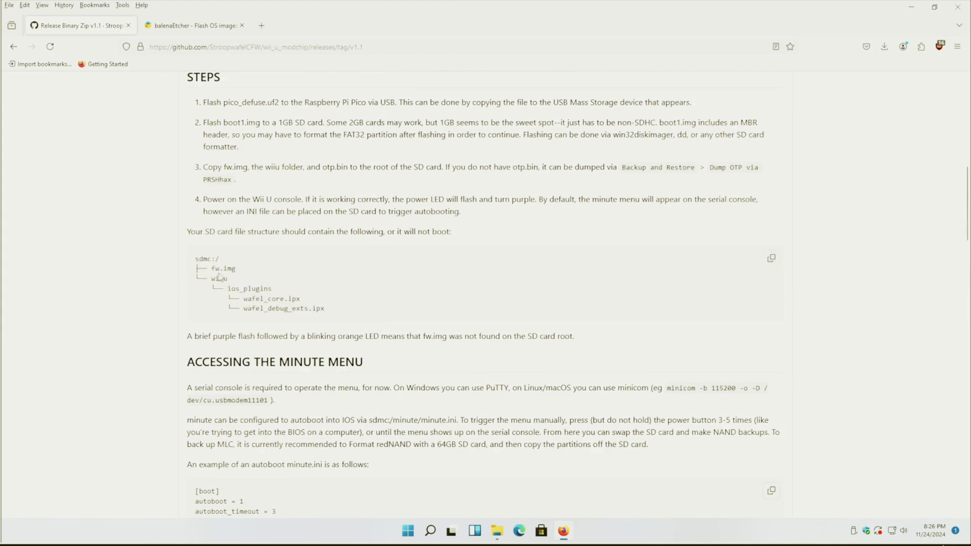
pyautogui.doubleClick(218, 278)
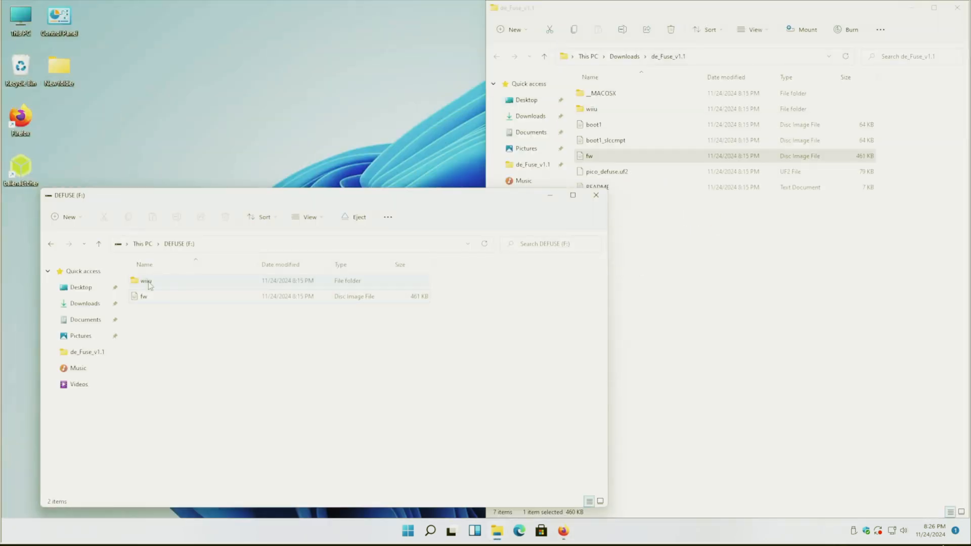
# Check that wiiu/ios_plugins on DEFUSE holds wafel_core.ipx and wafel_debug_exts.ipx.
pyautogui.doubleClick(145, 280)
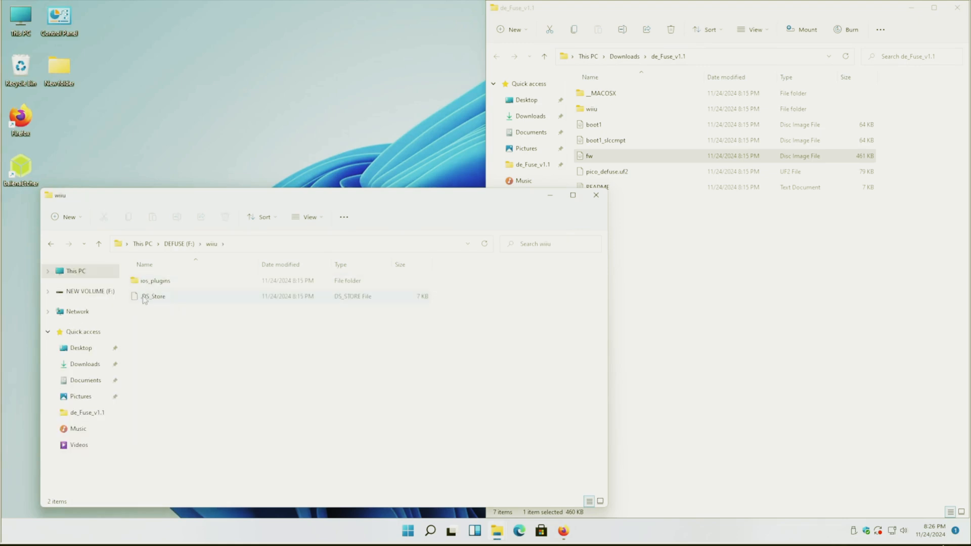
pyautogui.doubleClick(155, 280)
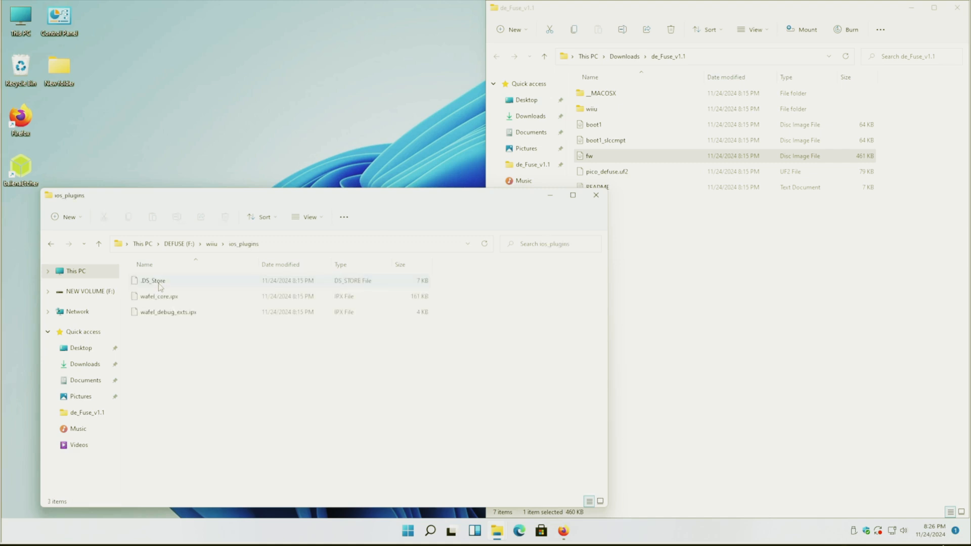
pyautogui.click(159, 296)
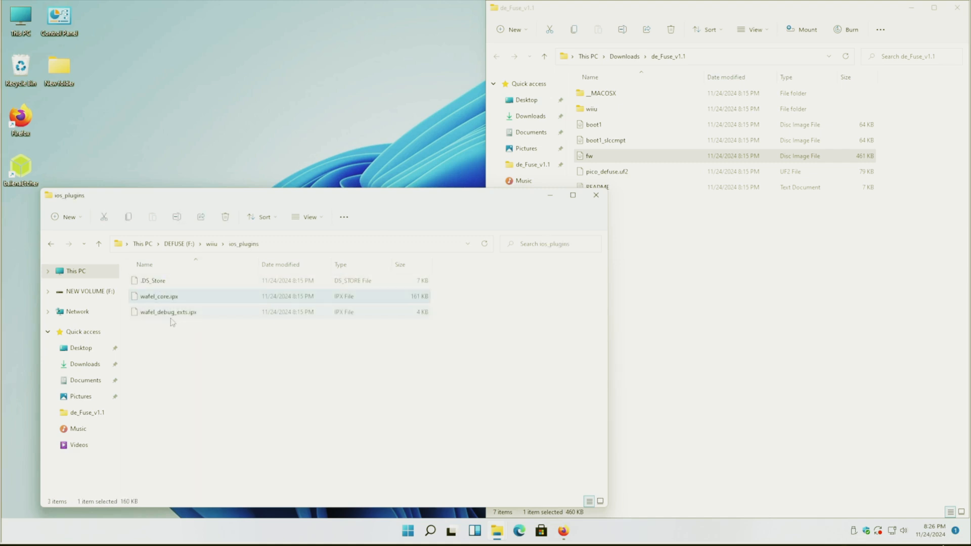
pyautogui.click(167, 311)
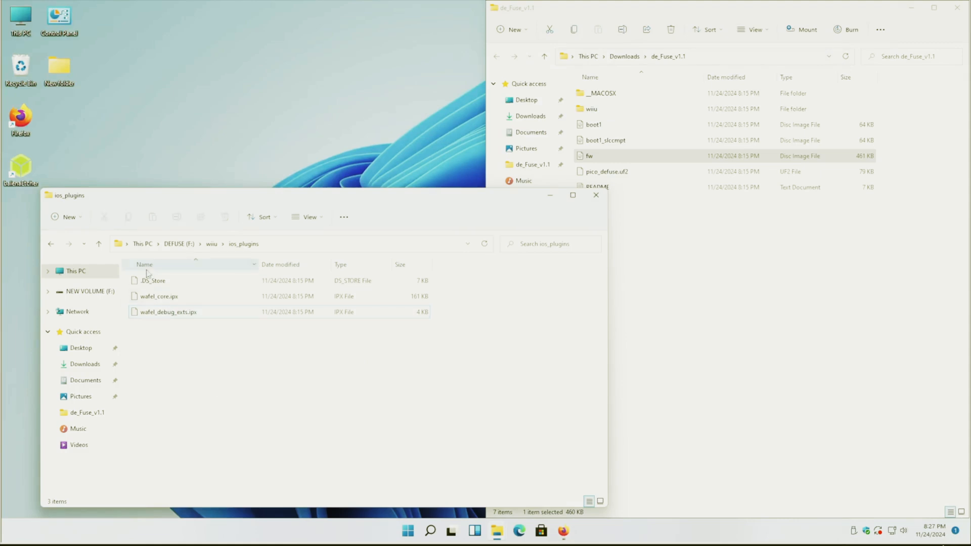
# Return to the drive list and choose an action from the DEFUSE (F:) context menu.
pyautogui.click(51, 243)
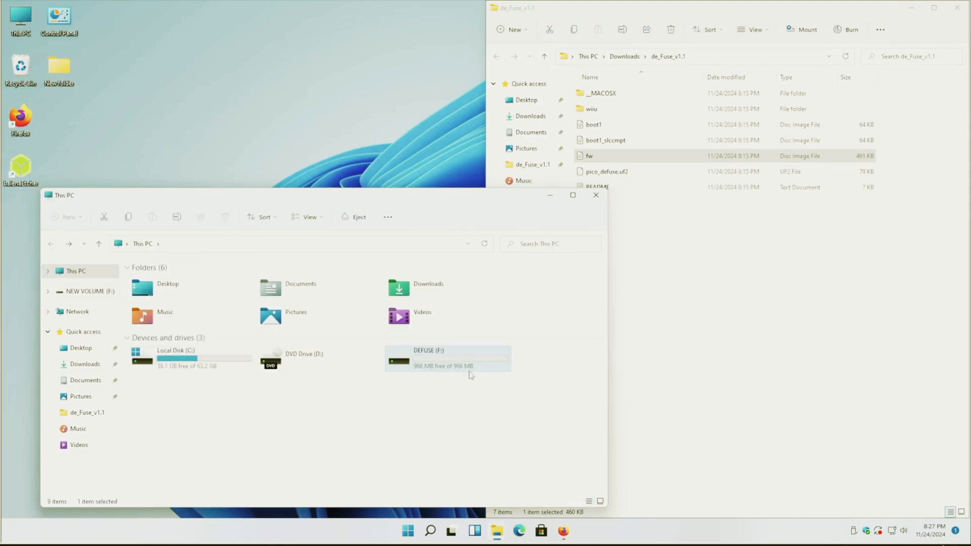
pyautogui.rightClick(446, 356)
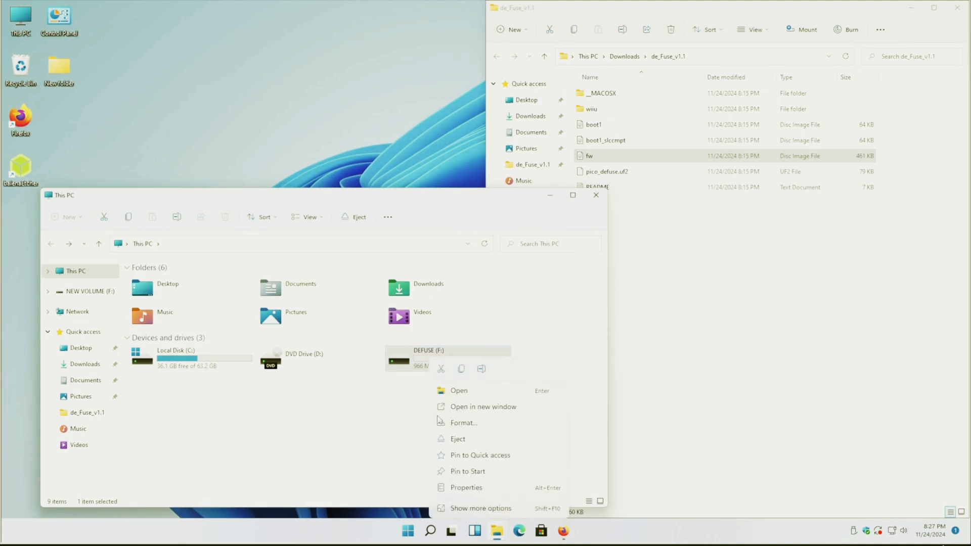
pyautogui.click(457, 438)
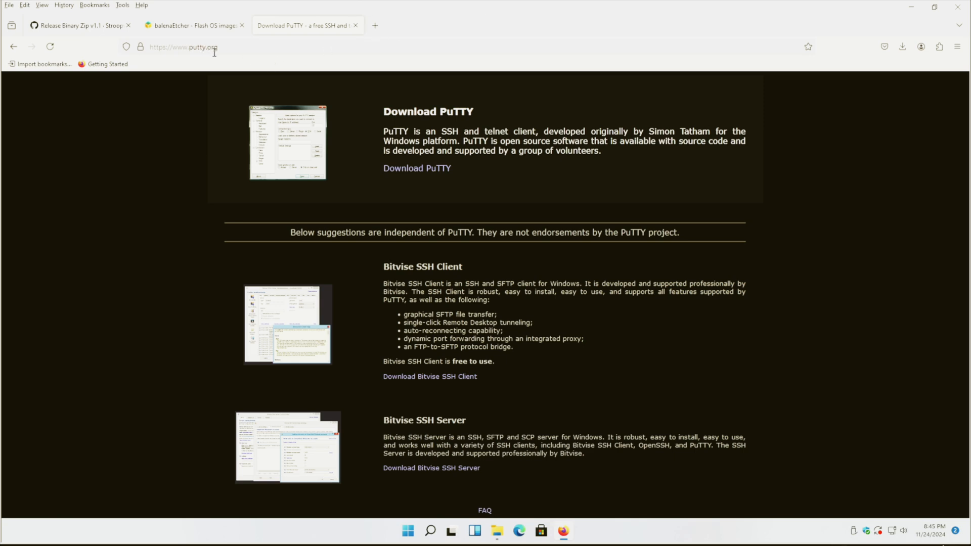
pyautogui.moveTo(238, 128)
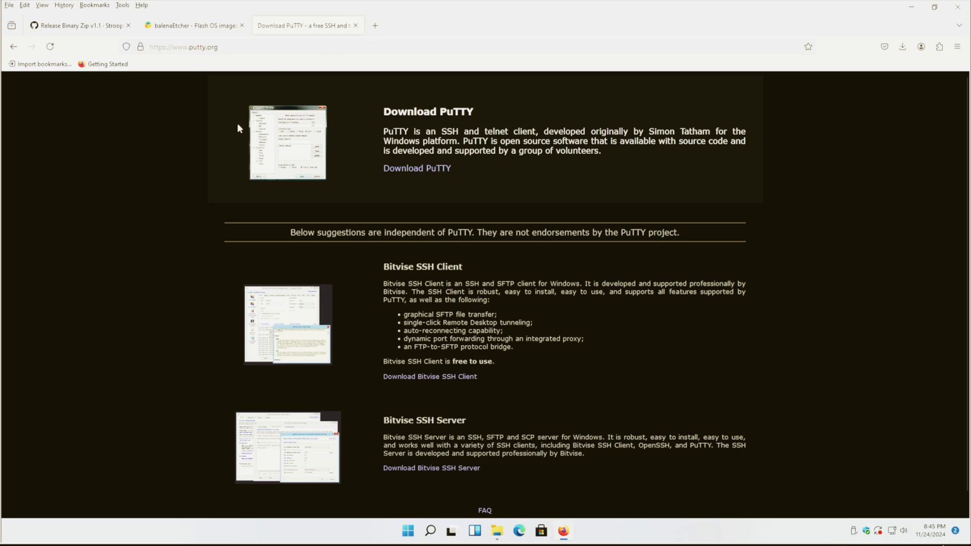
pyautogui.moveTo(418, 168)
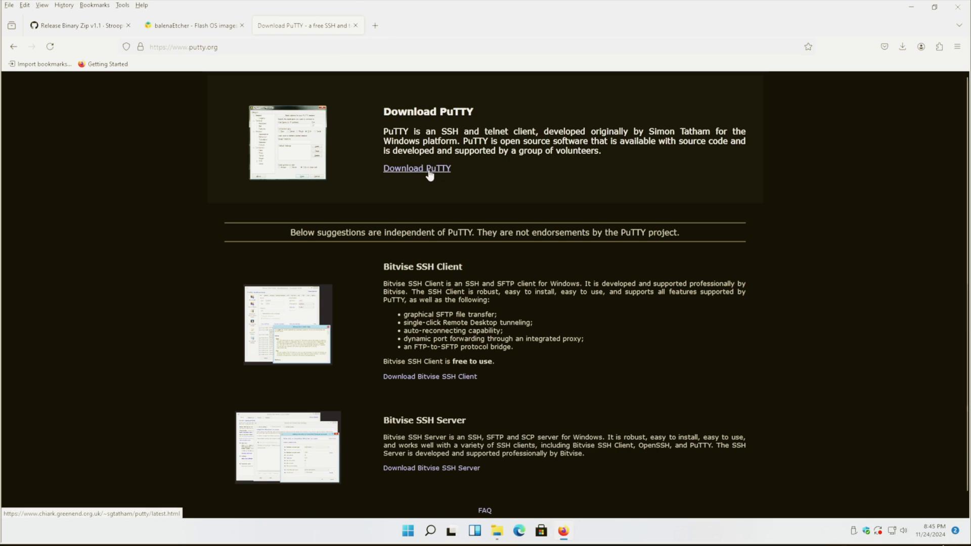
# Download putty-64bit-0.81-installer.msi and run it past the SmartScreen warning.
pyautogui.click(415, 168)
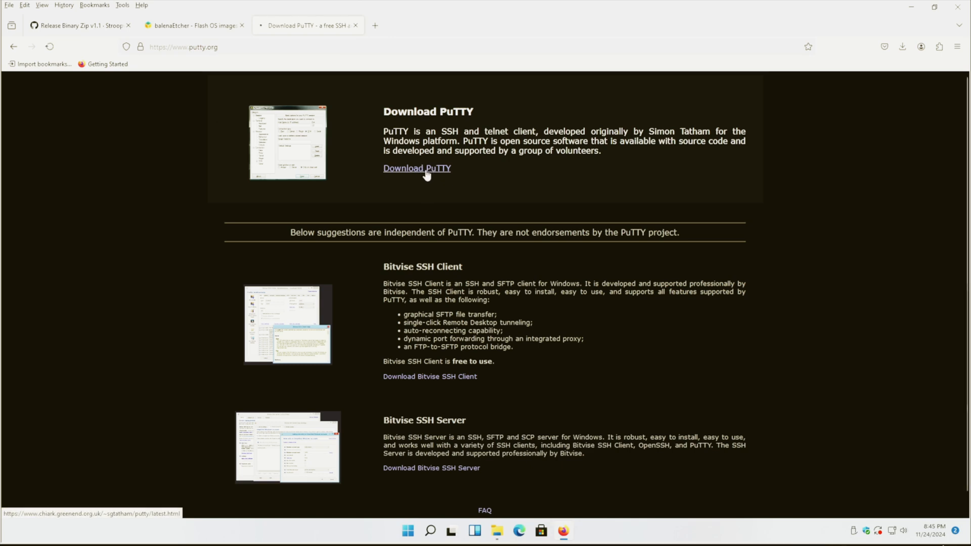
pyautogui.click(417, 167)
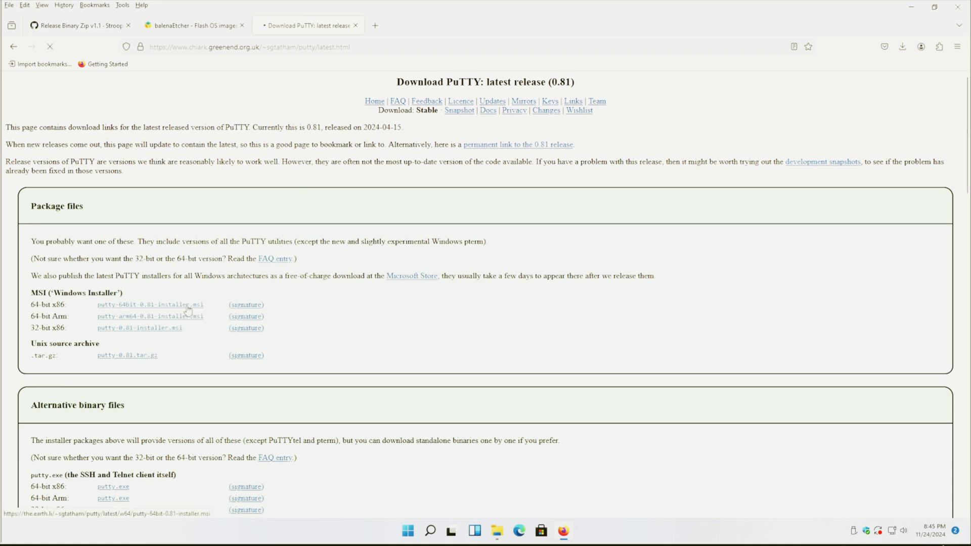
pyautogui.click(150, 304)
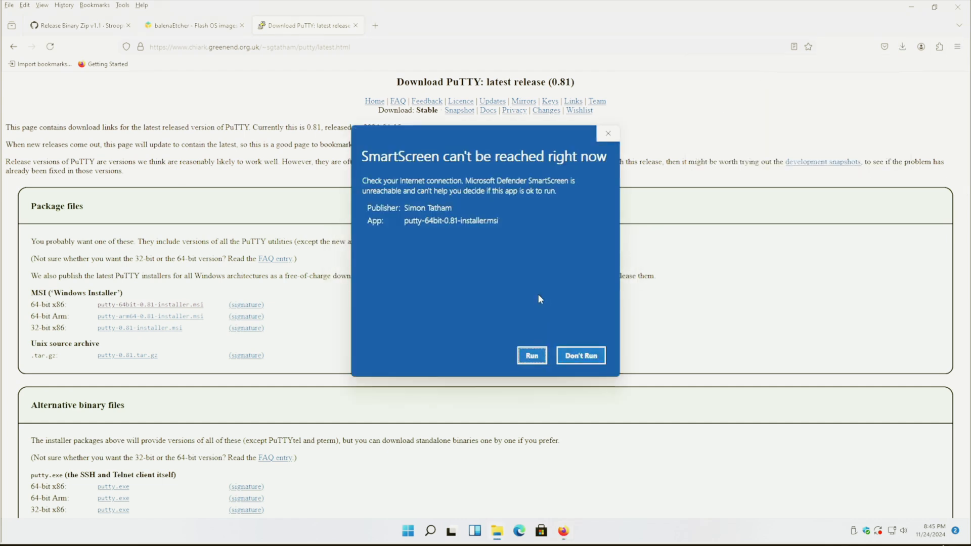
pyautogui.click(531, 355)
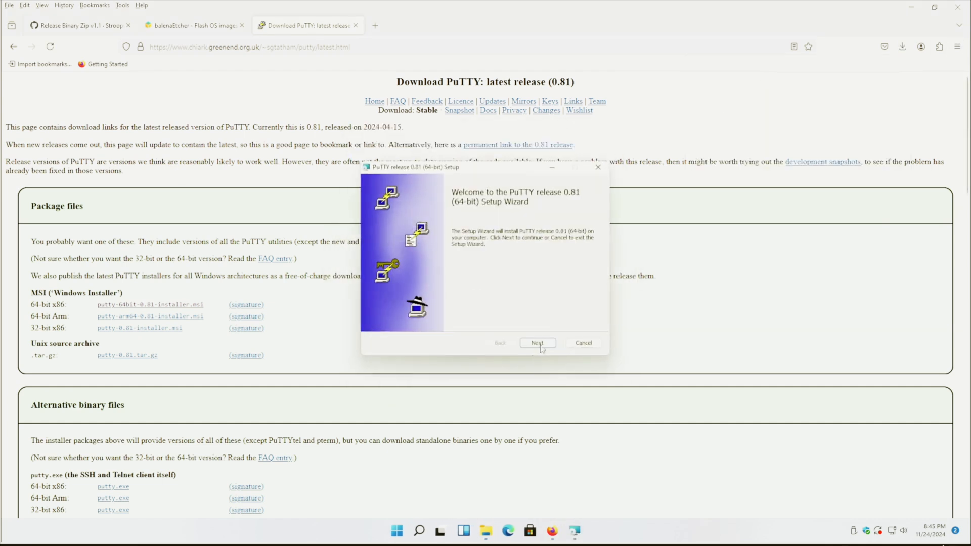
# Complete the PuTTY setup wizard with default features, skipping the README.
pyautogui.click(537, 343)
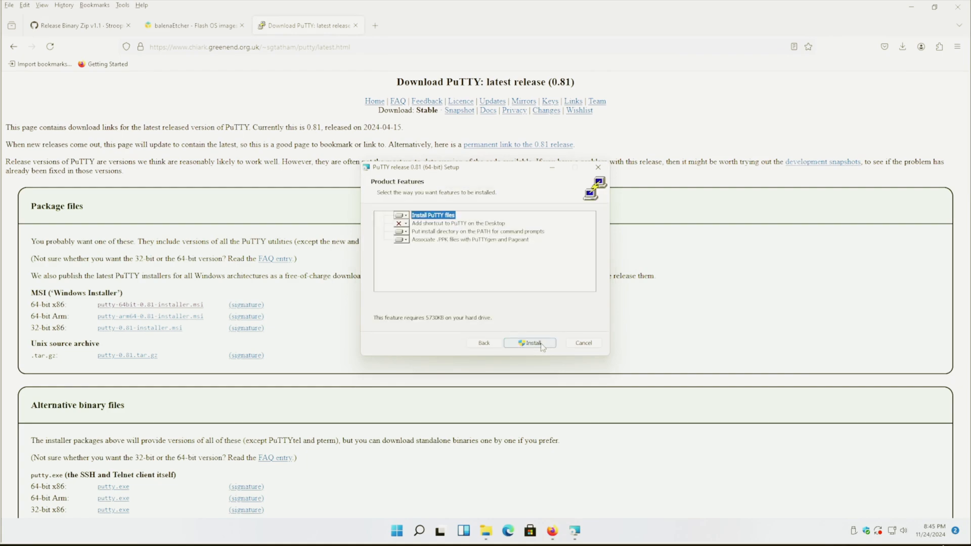
pyautogui.click(529, 343)
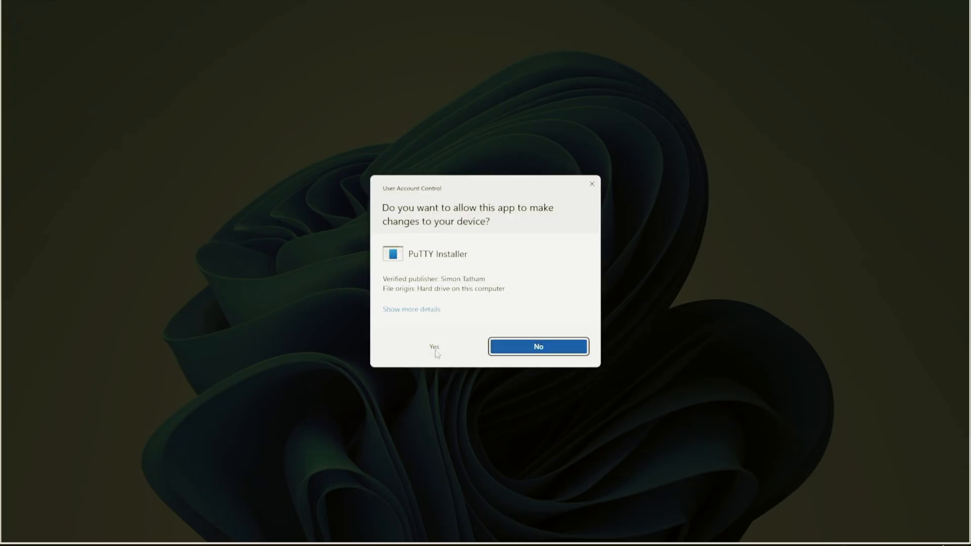
pyautogui.click(433, 346)
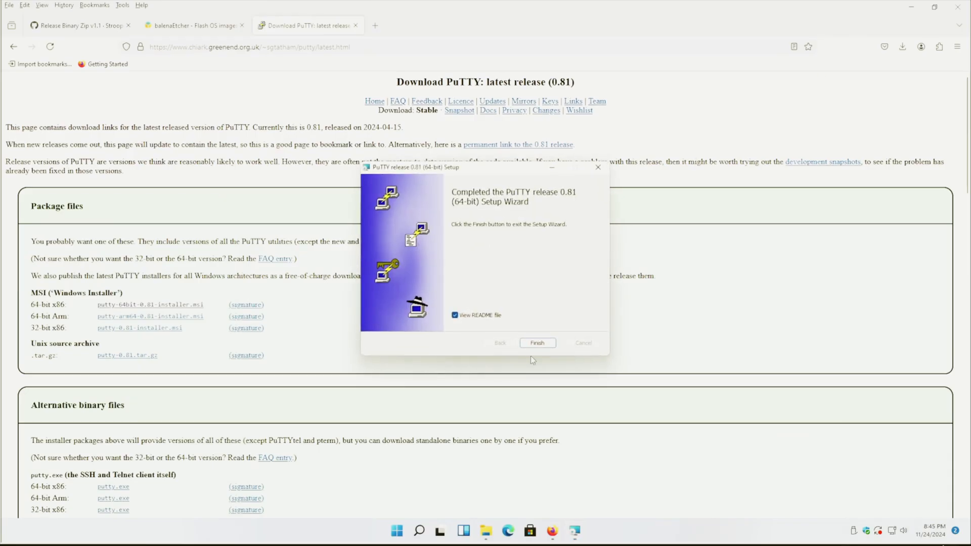
pyautogui.click(454, 315)
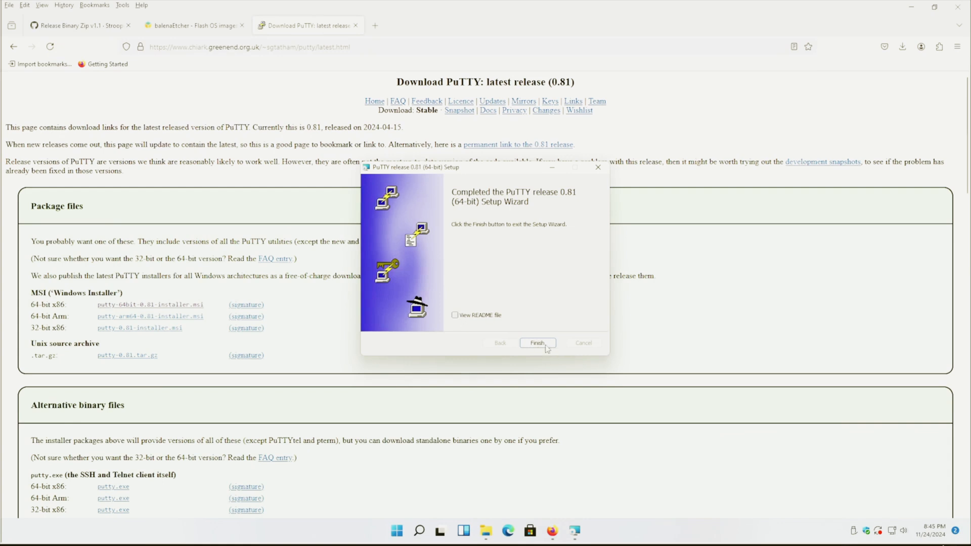
pyautogui.click(407, 531)
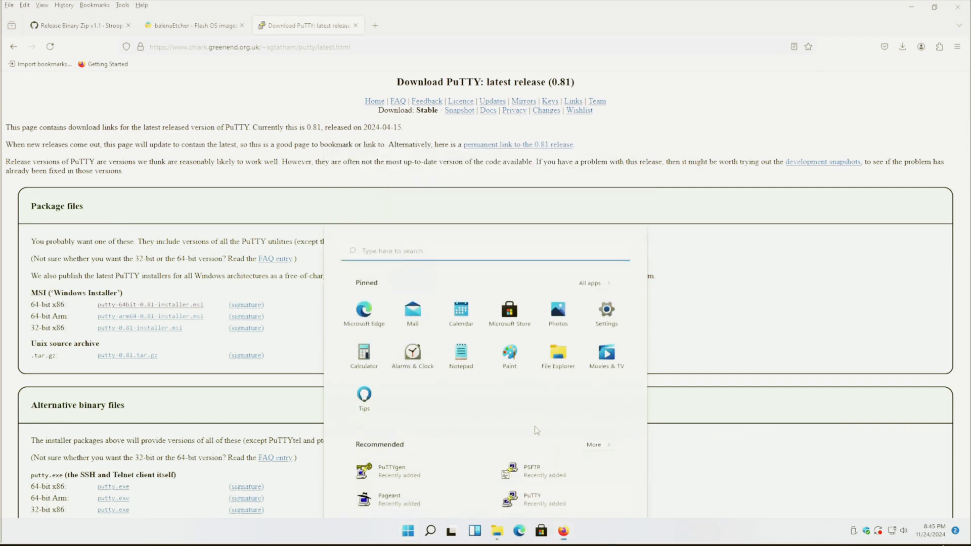
# Launch PuTTY, choose a Serial connection and select the COM1 serial line text for replacement.
pyautogui.click(532, 499)
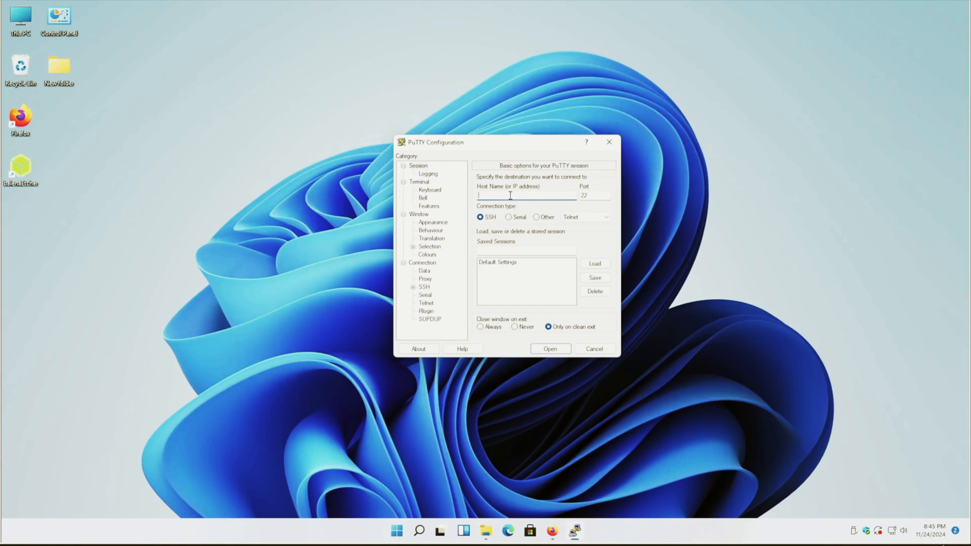
pyautogui.click(508, 217)
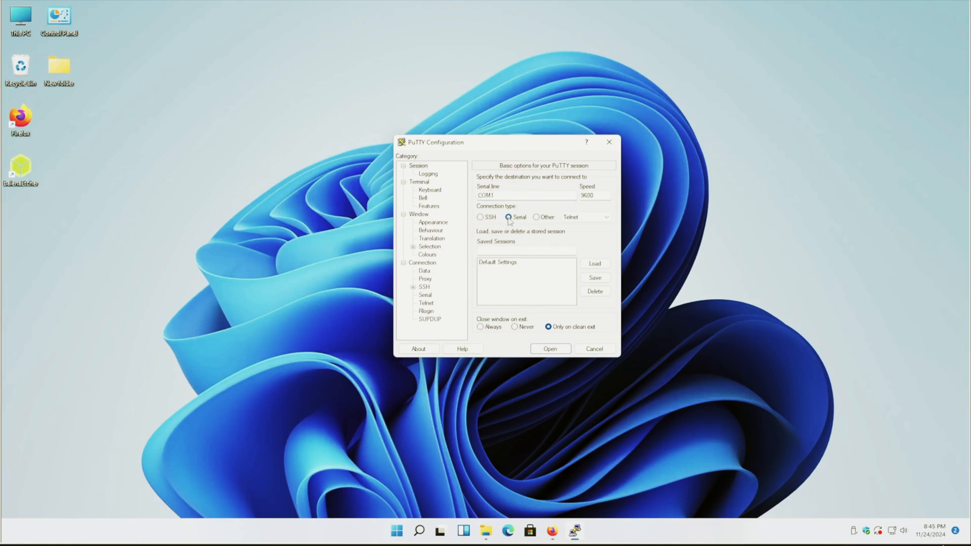
pyautogui.click(523, 195)
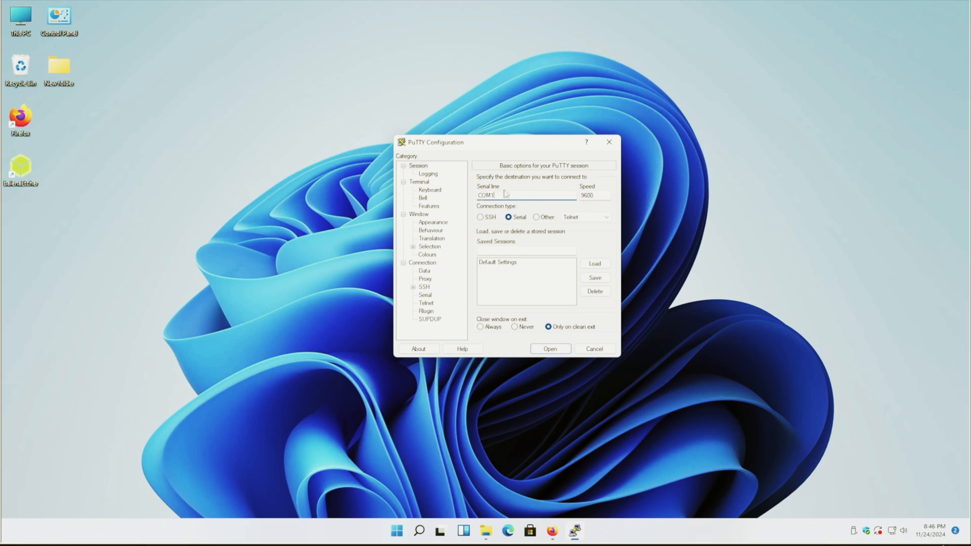
pyautogui.tripleClick(486, 196)
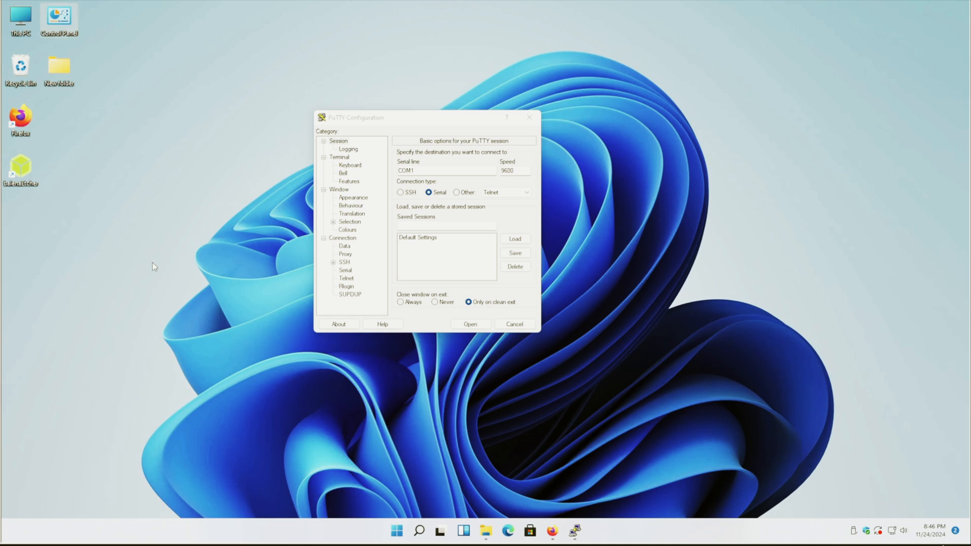
pyautogui.moveTo(373, 176)
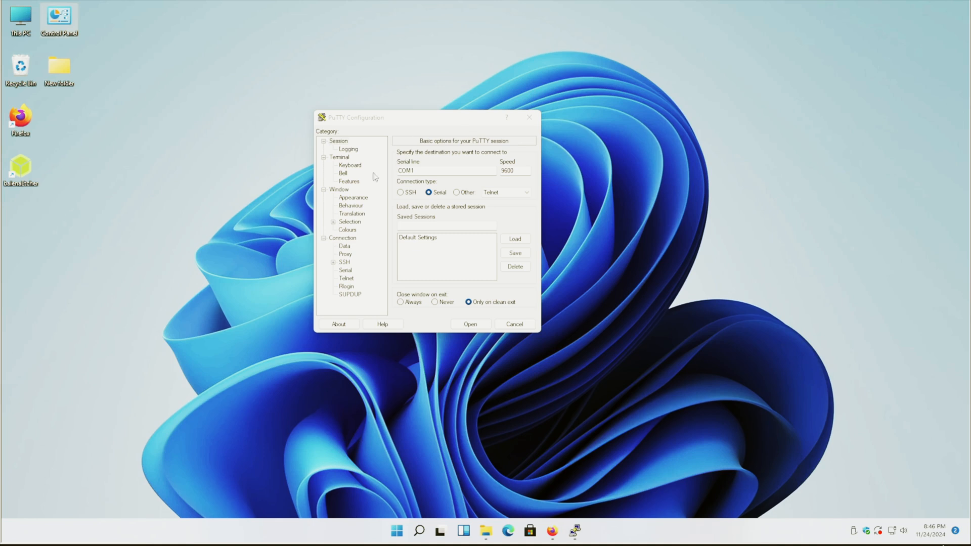
pyautogui.moveTo(395, 206)
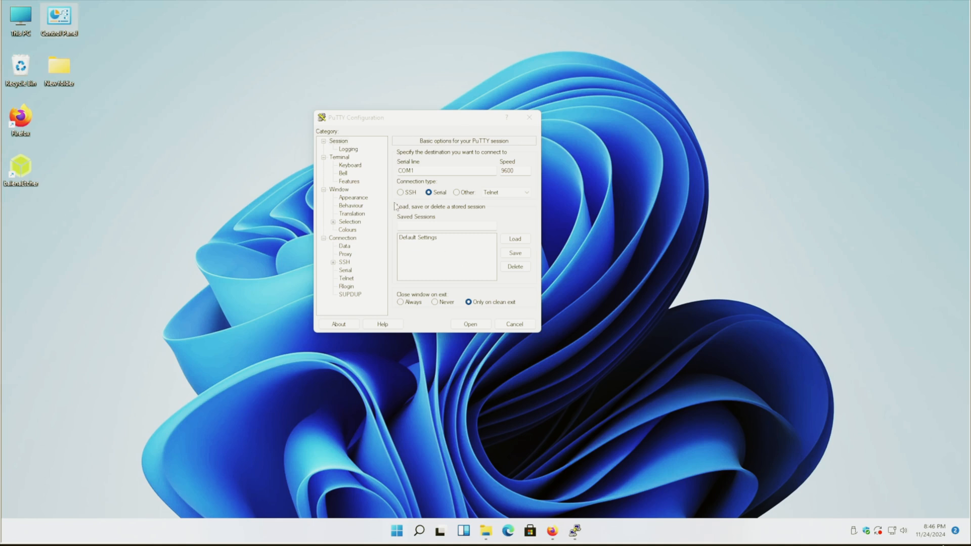
pyautogui.moveTo(470, 376)
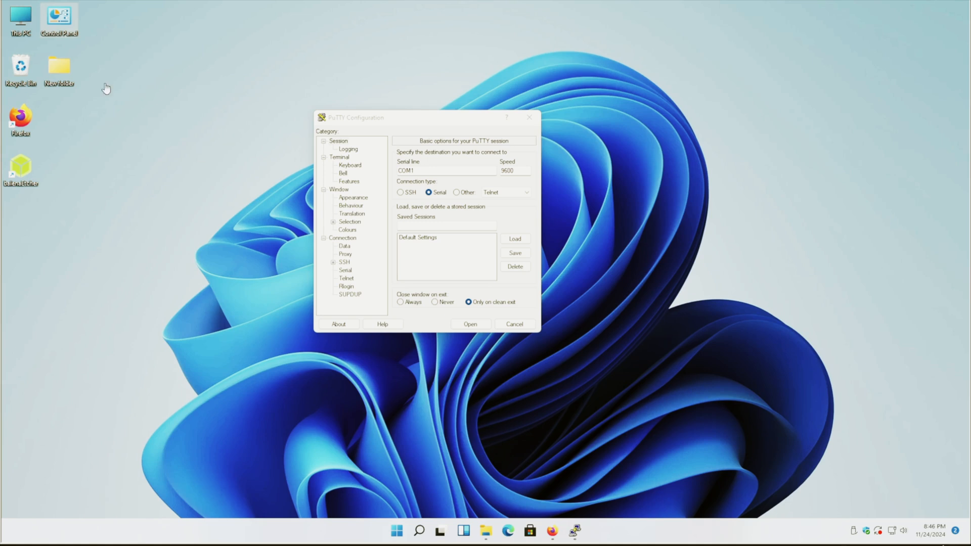
pyautogui.moveTo(125, 172)
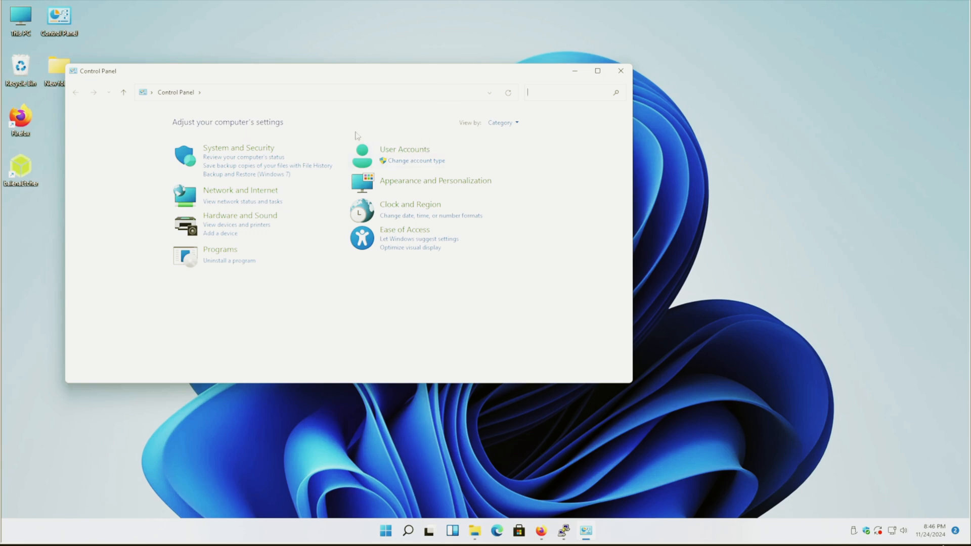
pyautogui.moveTo(240, 214)
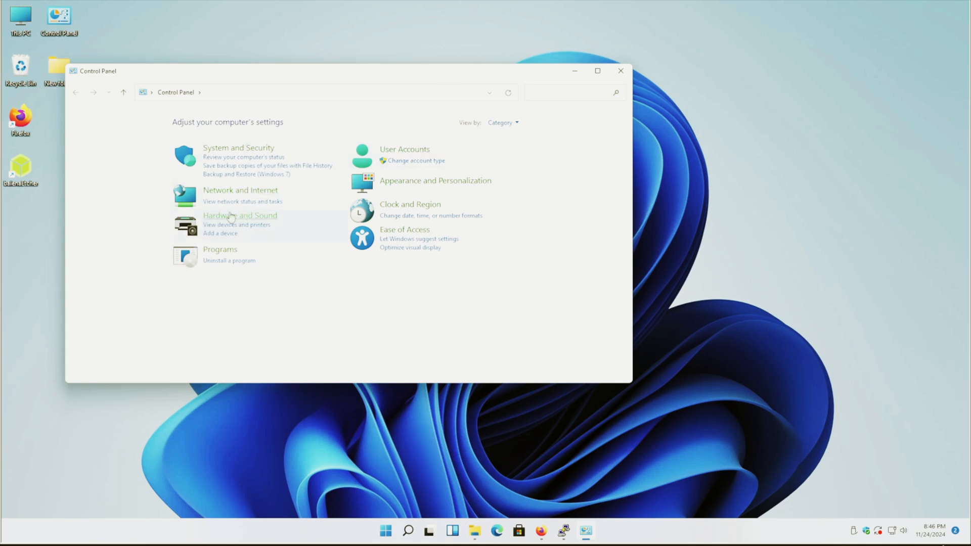
# In Device Manager, expand Ports (COM & LPT) and view the USB Serial Device (COM3) properties.
pyautogui.click(241, 214)
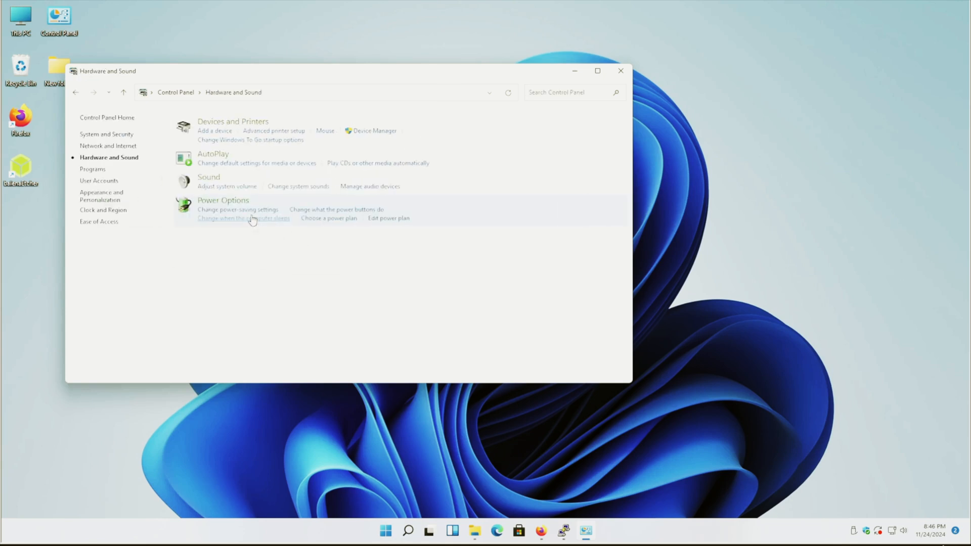
pyautogui.click(374, 131)
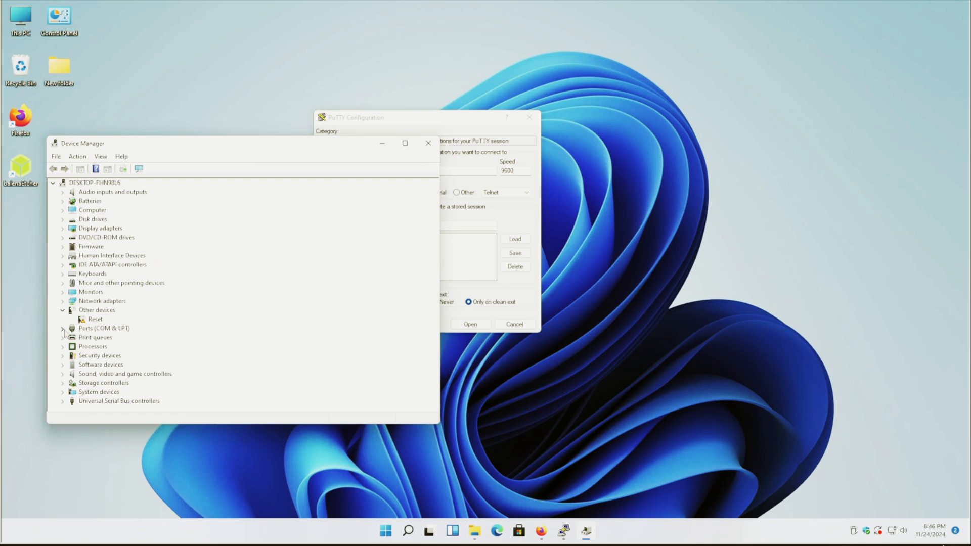
pyautogui.click(62, 328)
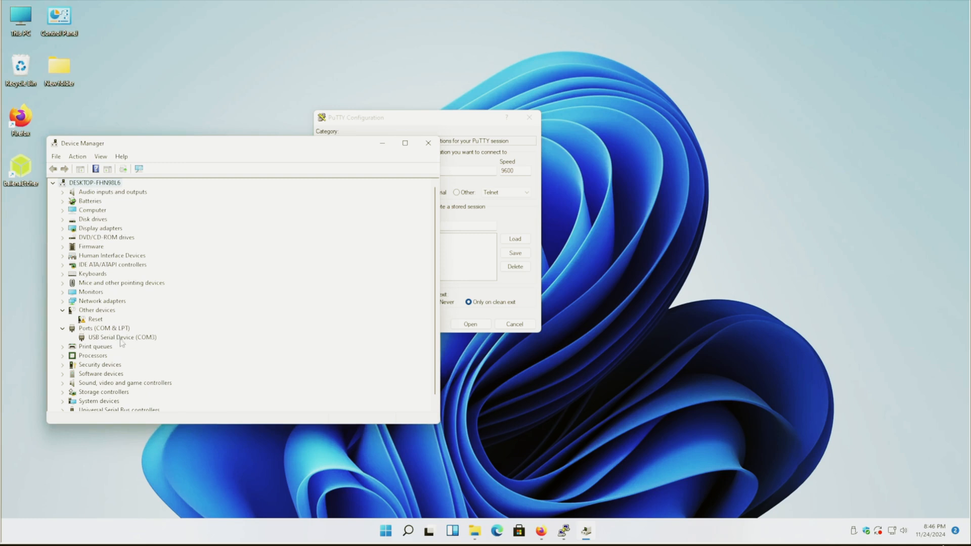
pyautogui.rightClick(122, 337)
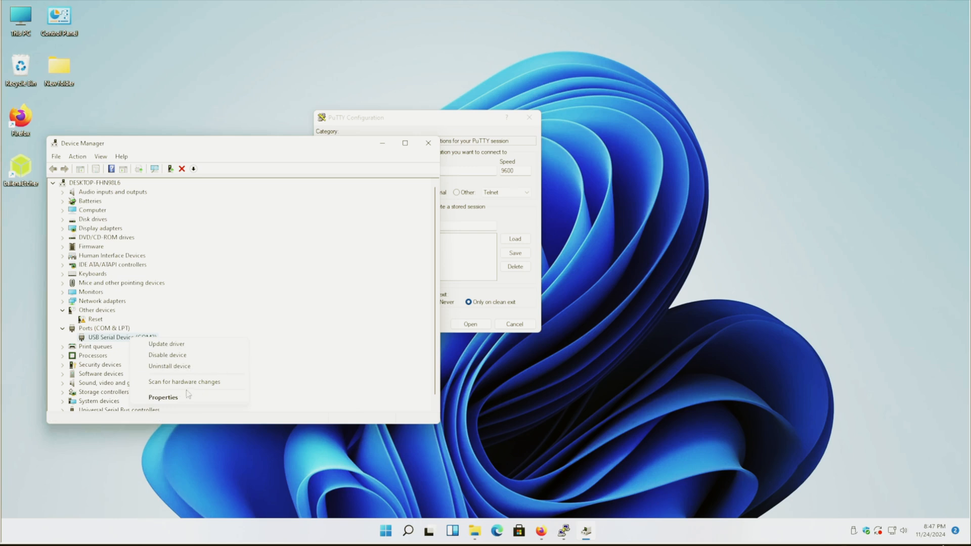
pyautogui.click(163, 396)
pyautogui.write('COM3')
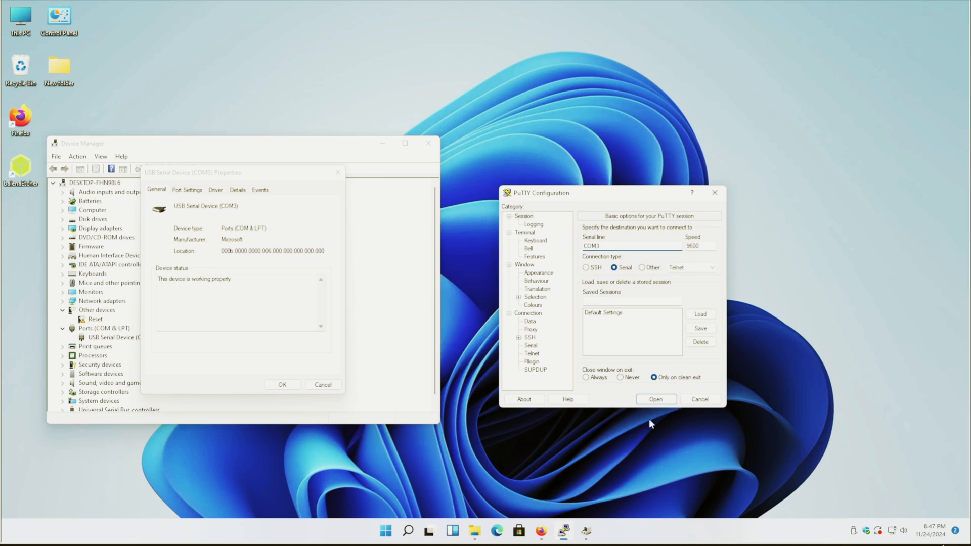
# Start the PuTTY serial session on COM3, opening a blank terminal to the Pico.
pyautogui.click(655, 398)
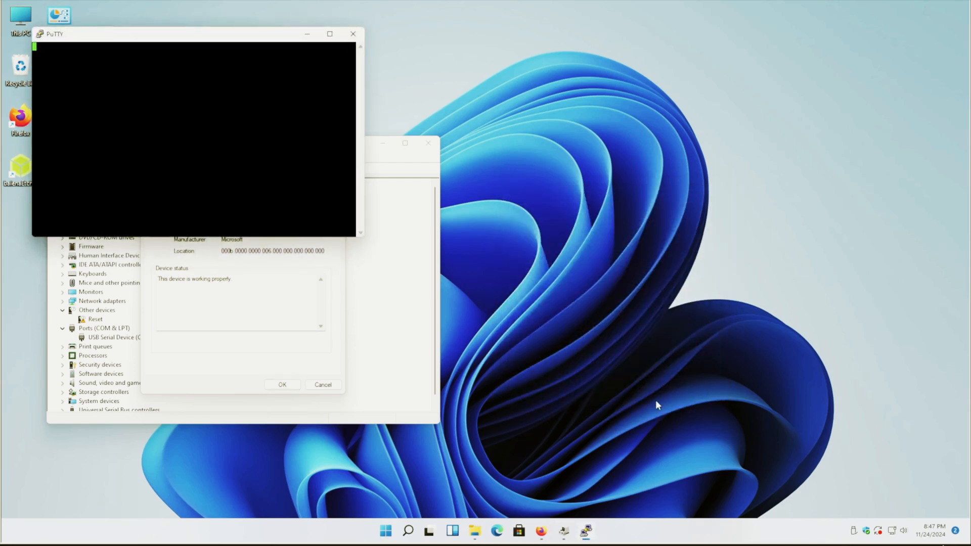
pyautogui.moveTo(585, 294)
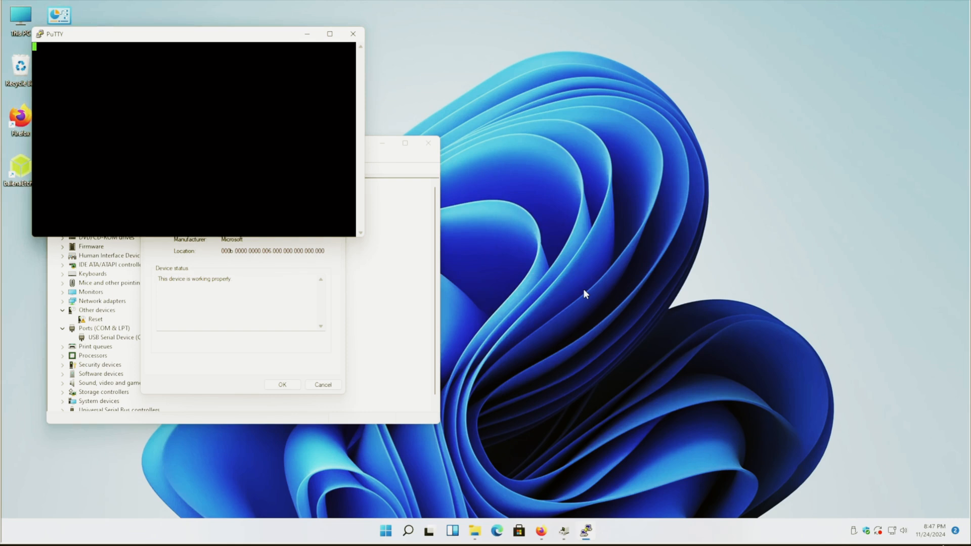